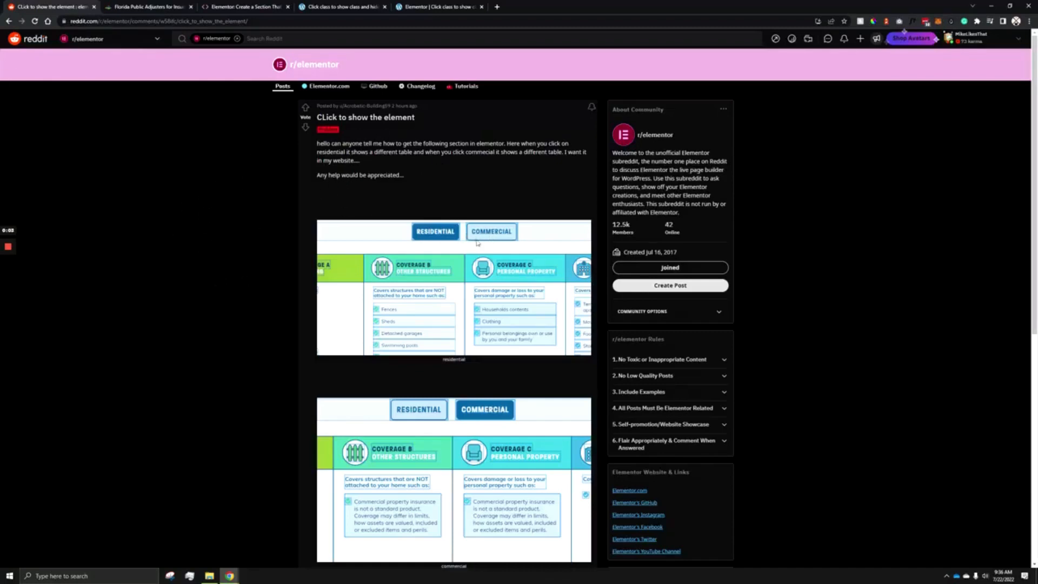
Try the Residential and Commercial coverage toggles in the Element.how tutorial demo
scroll("down", 3)
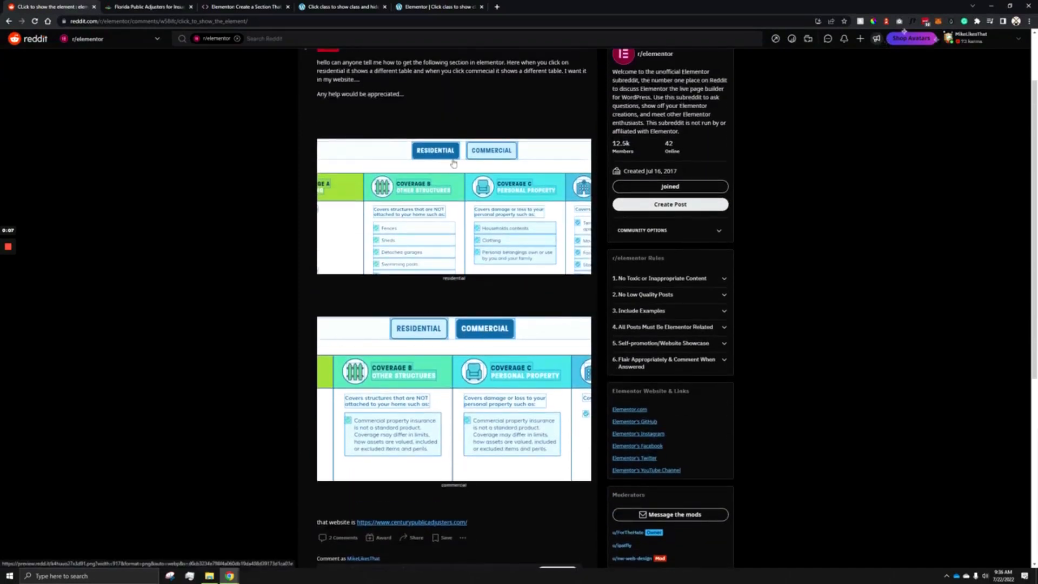
scroll("down", 3)
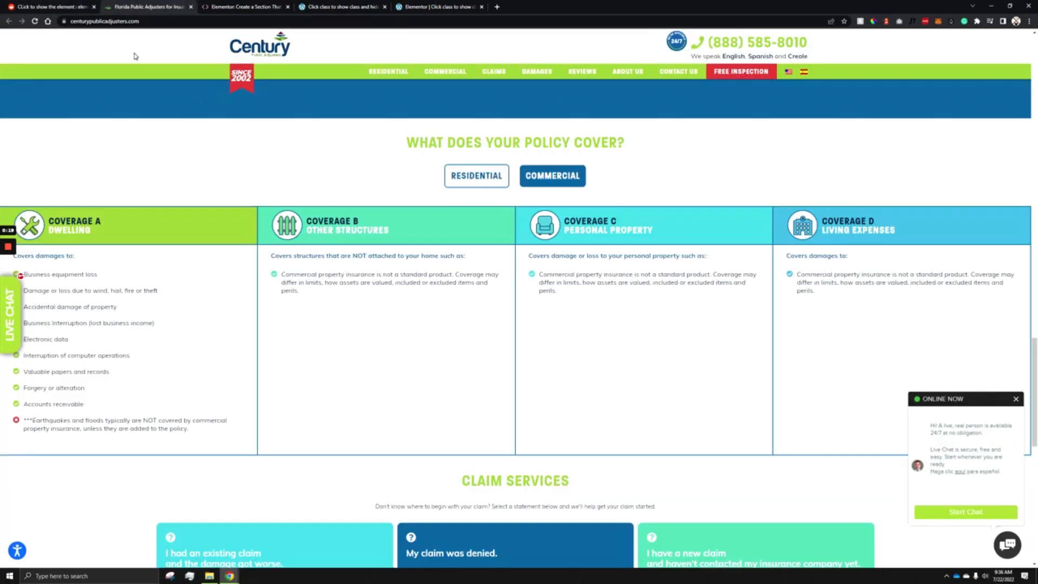
left_click(476, 175)
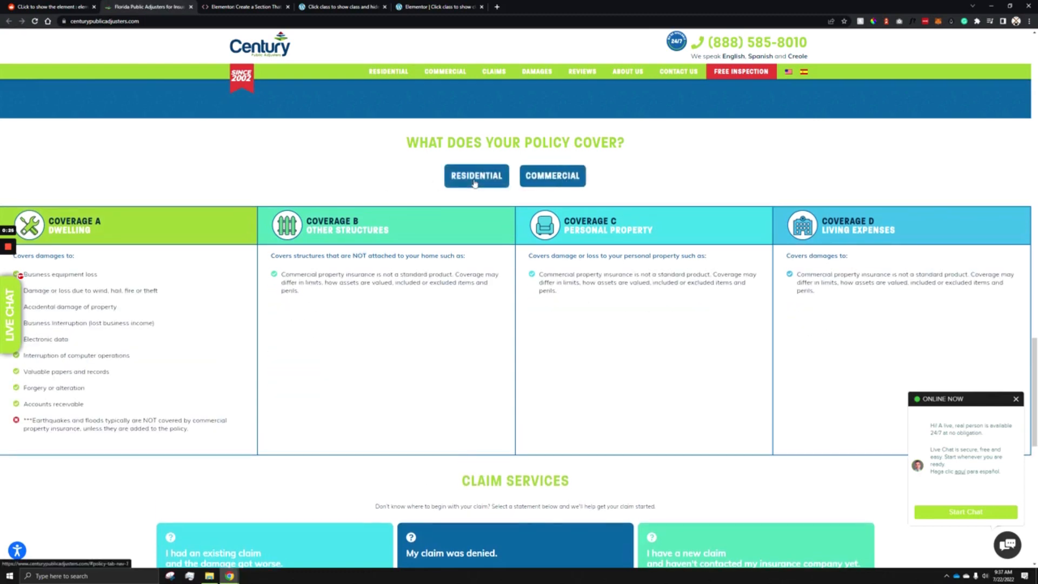
left_click(552, 175)
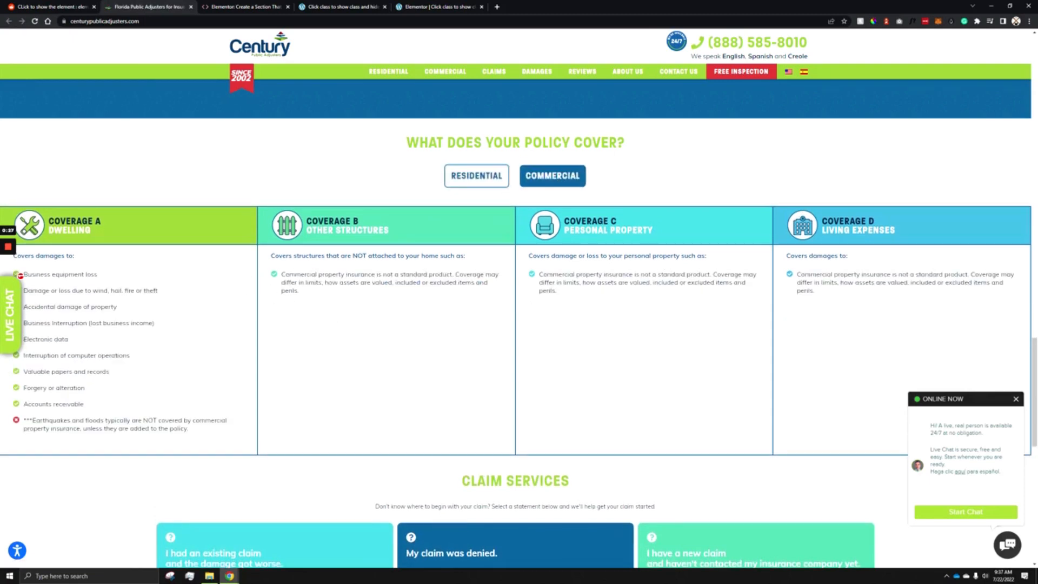
left_click(476, 175)
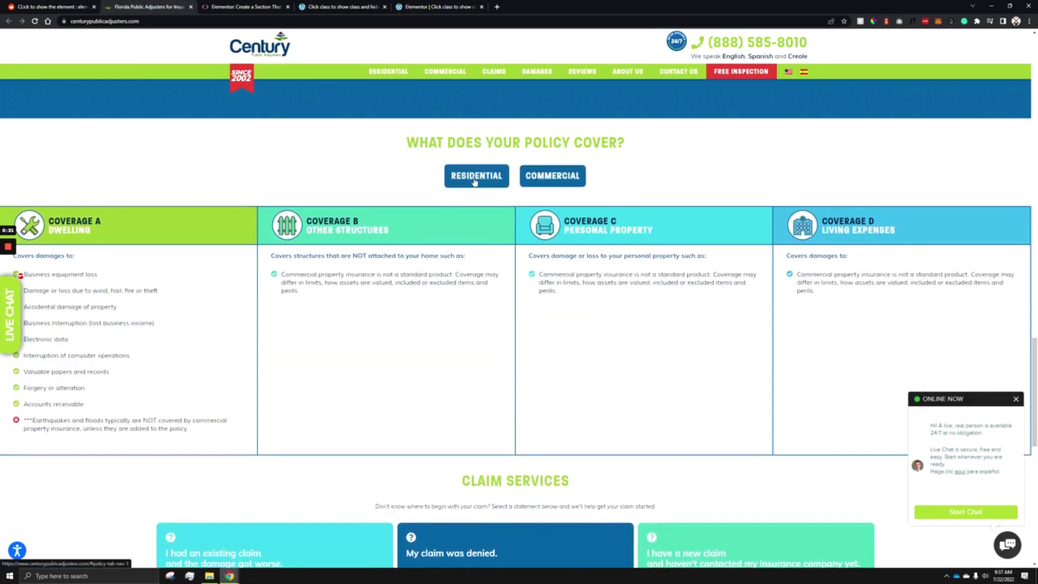
left_click(552, 176)
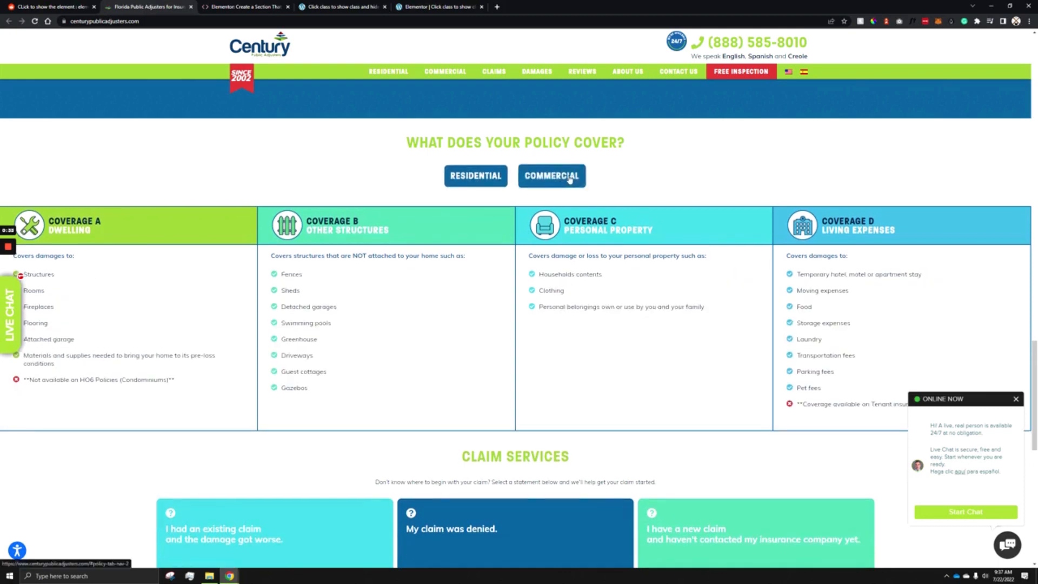
left_click(552, 175)
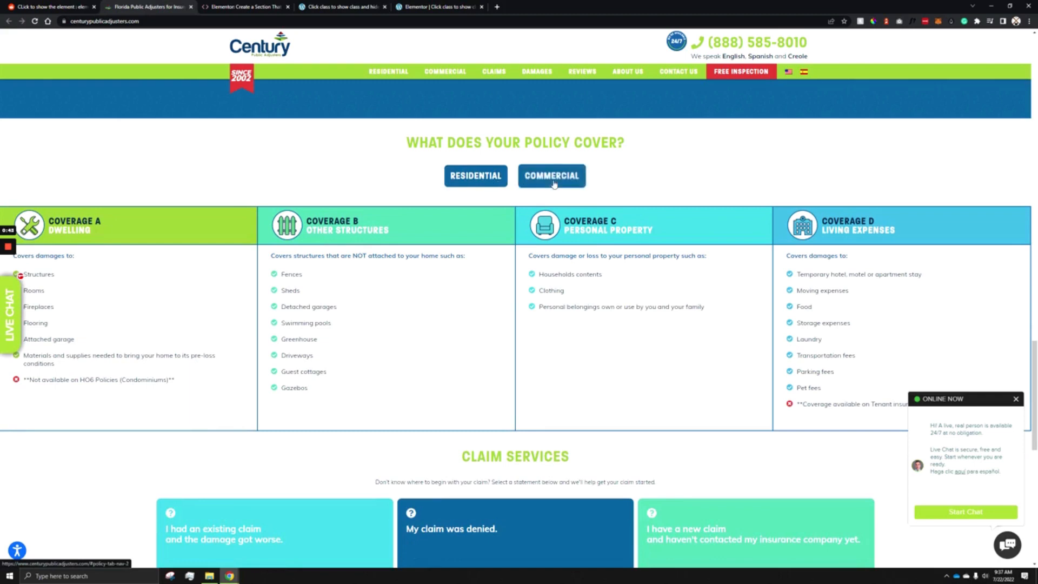
left_click(551, 175)
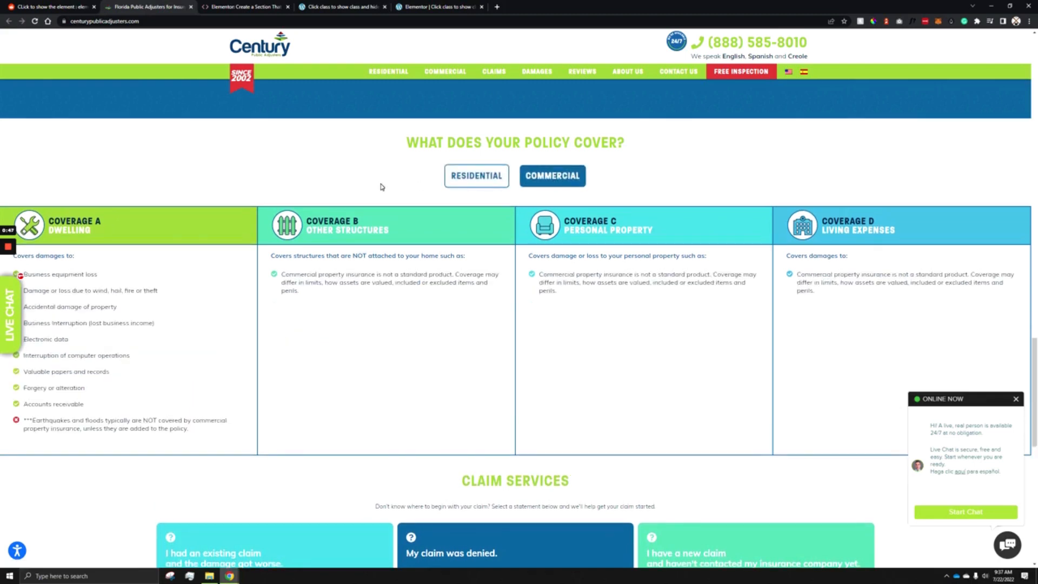
left_click(552, 175)
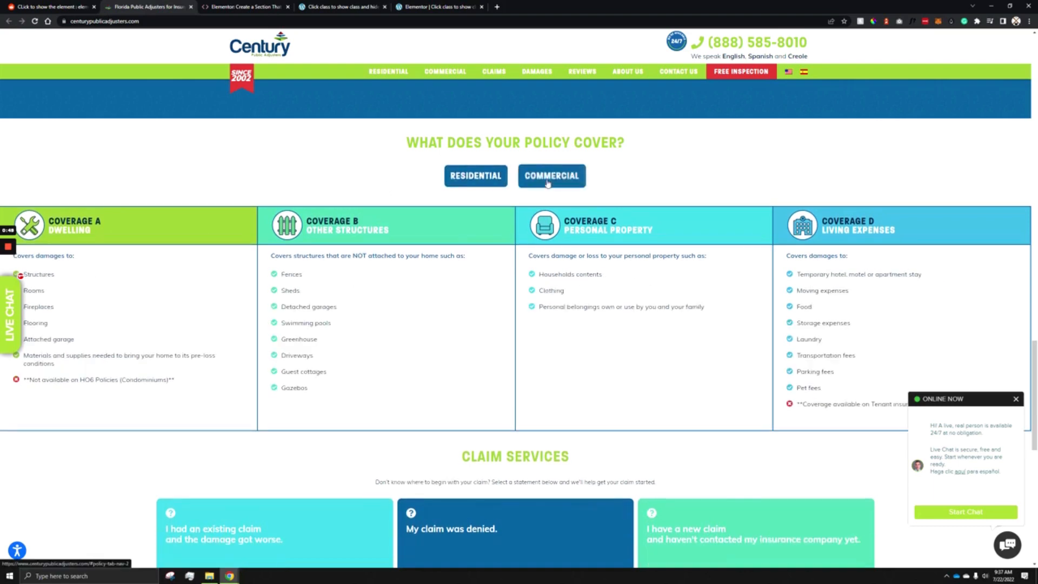
left_click(551, 175)
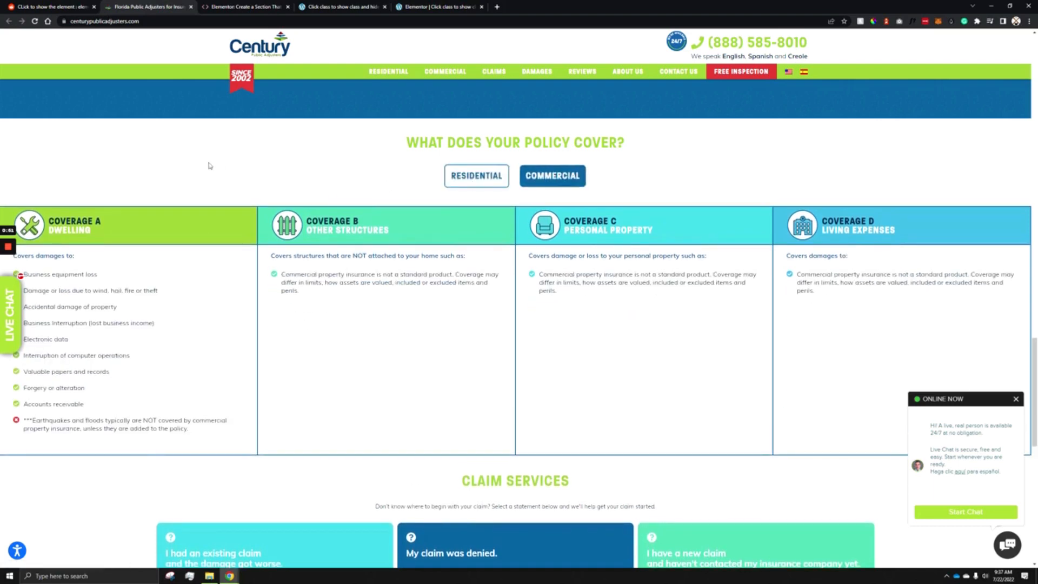
mouse_move(323, 174)
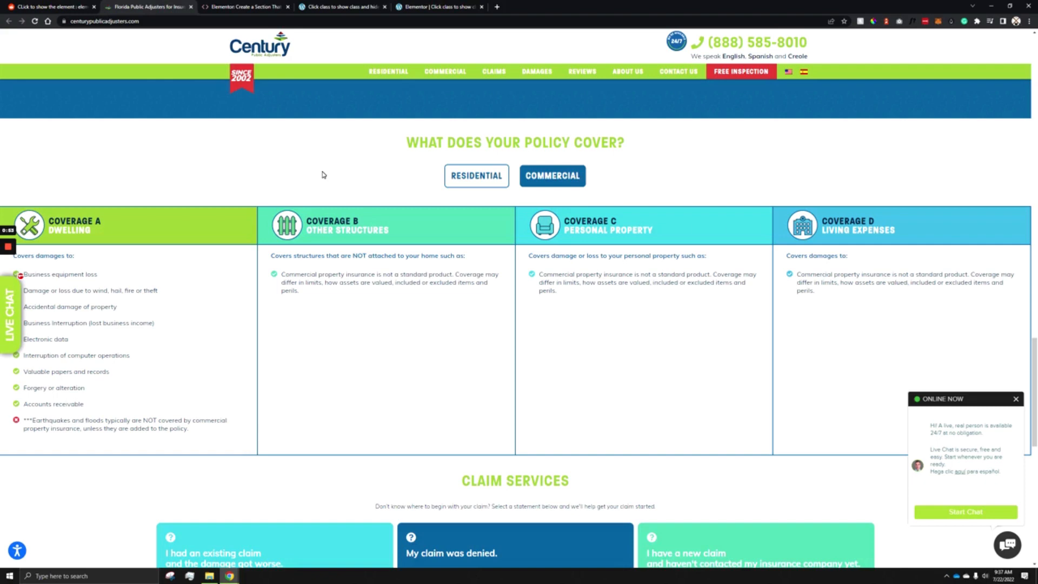
mouse_move(245, 7)
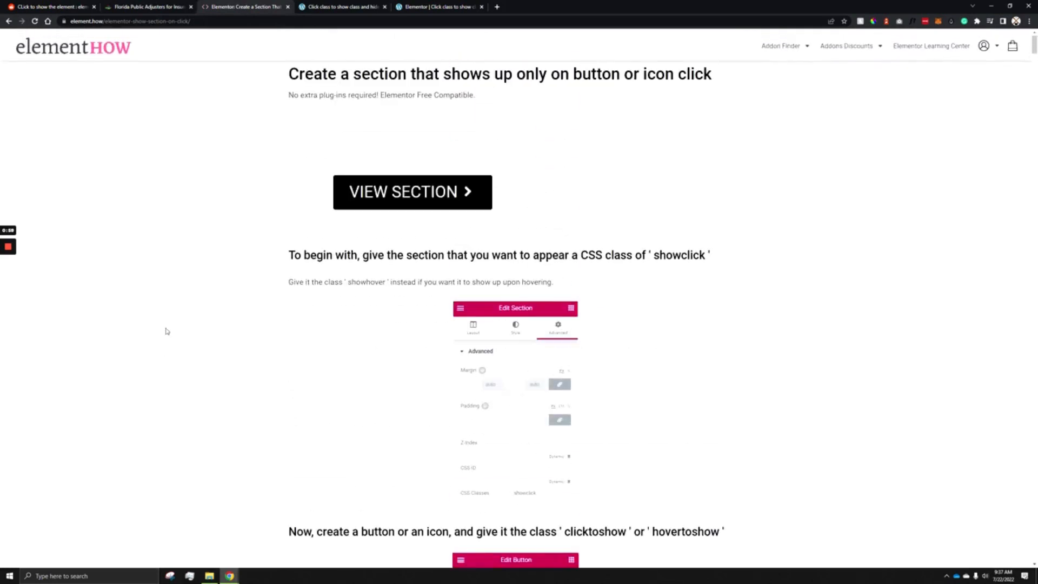
Scroll through the rest of the tutorial and move to the show-sections-by-class page
scroll("down", 3)
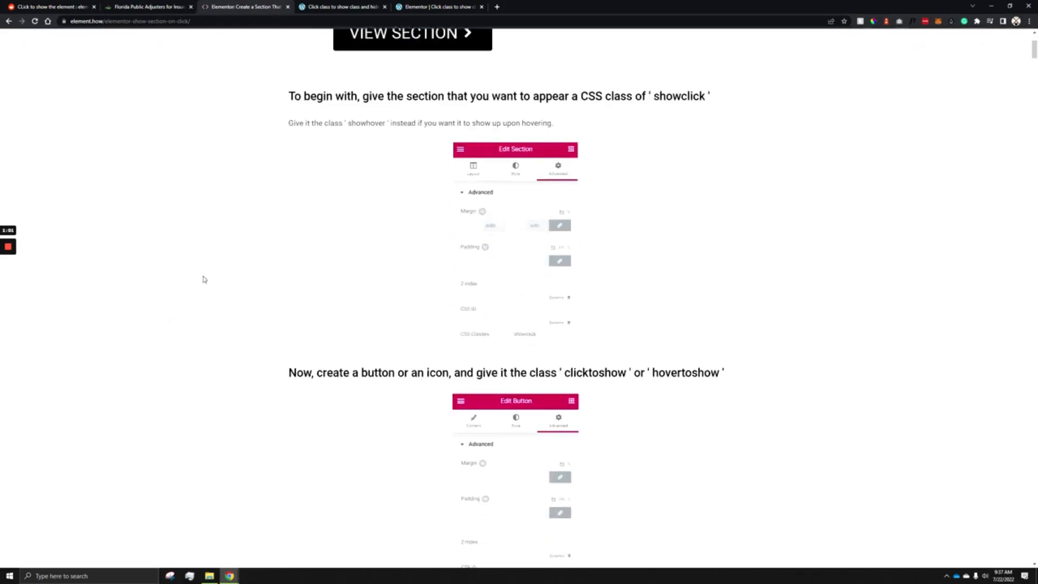
scroll("down", 3)
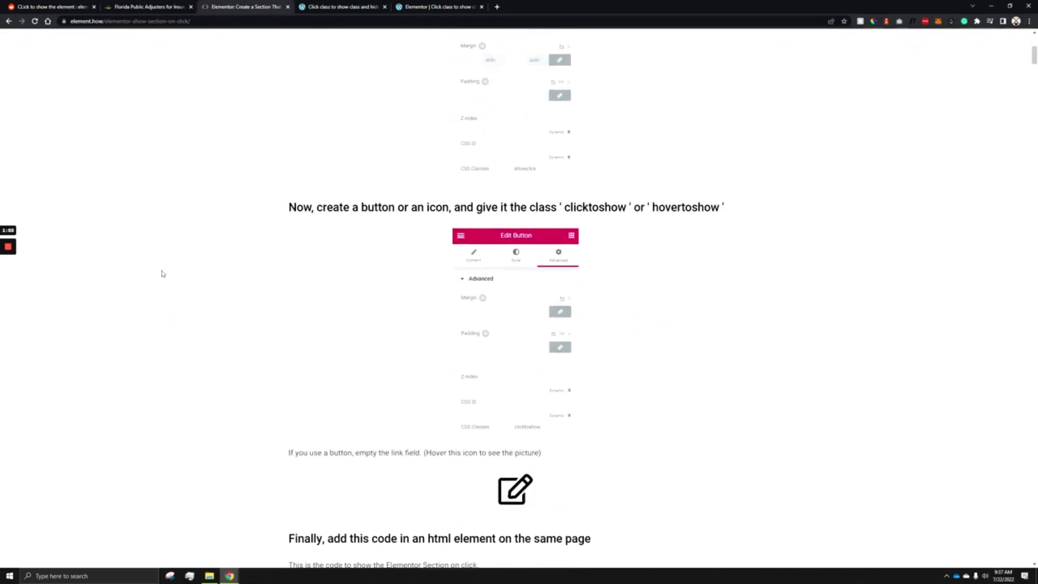
scroll("down", 3)
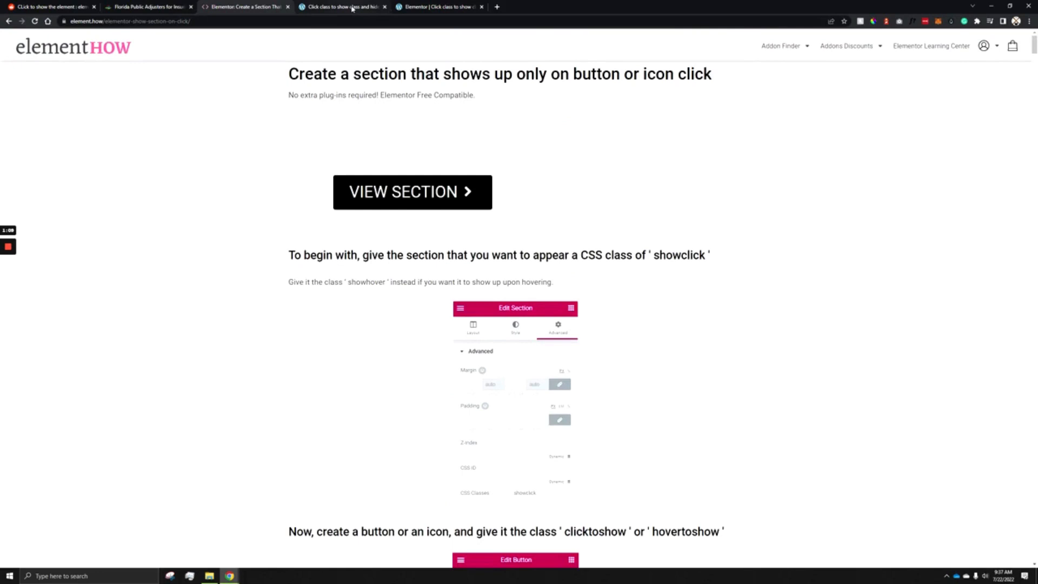
left_click(341, 7)
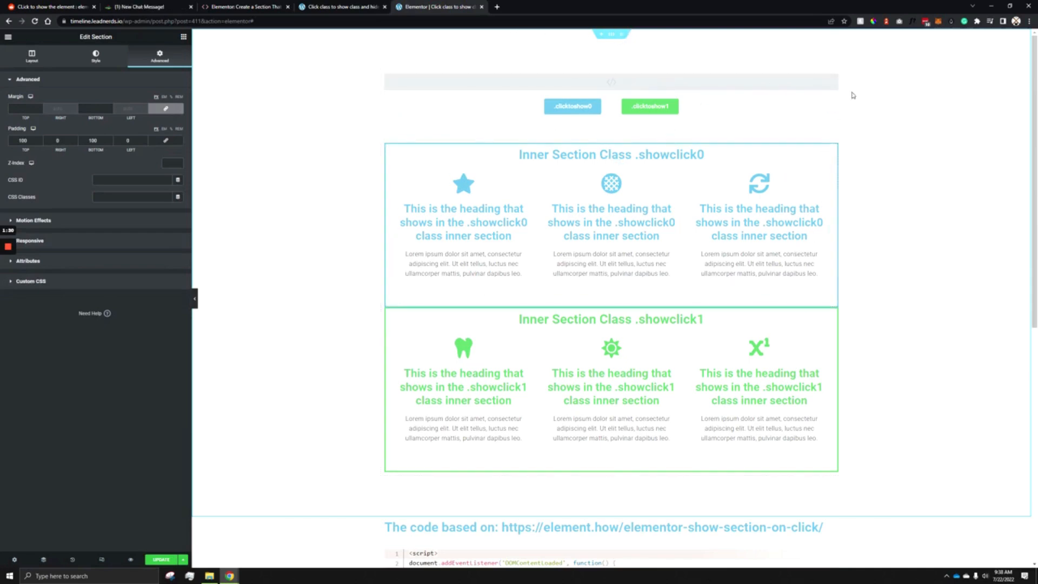
Check the inner section's CSS classes, then select the clicktoshow0 button's content settings
left_click(610, 81)
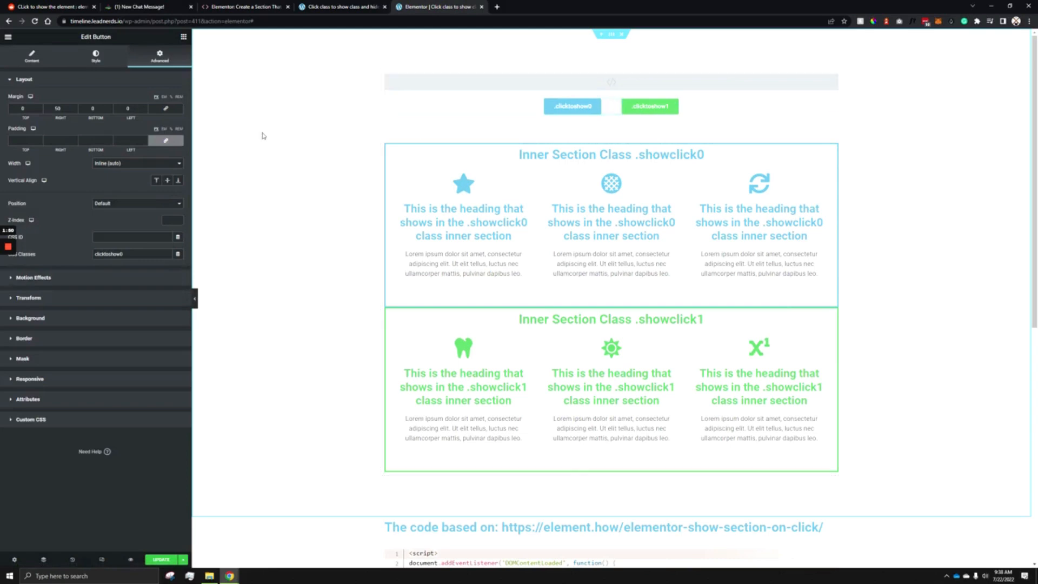
left_click(31, 56)
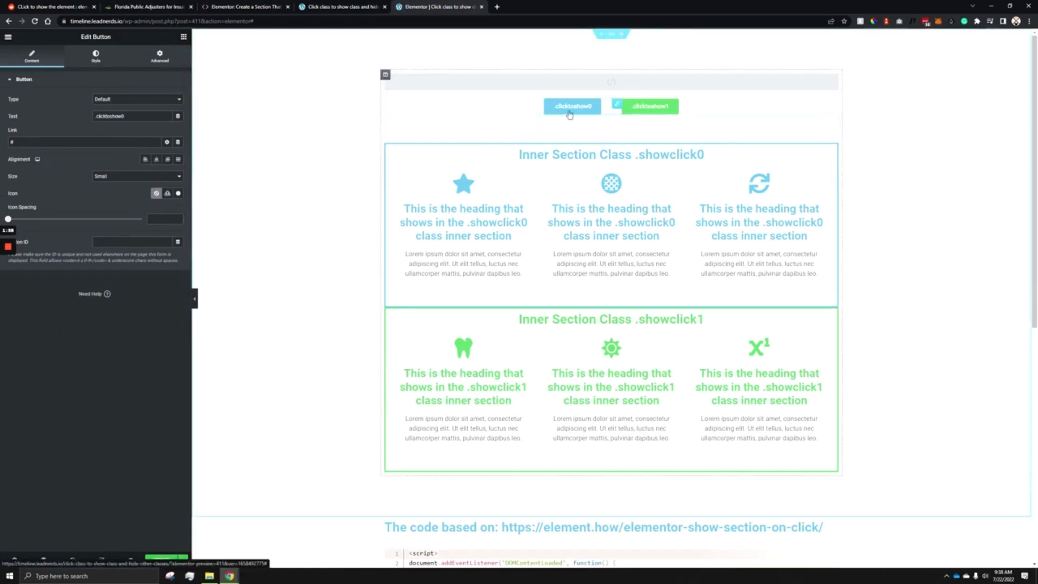
left_click(572, 105)
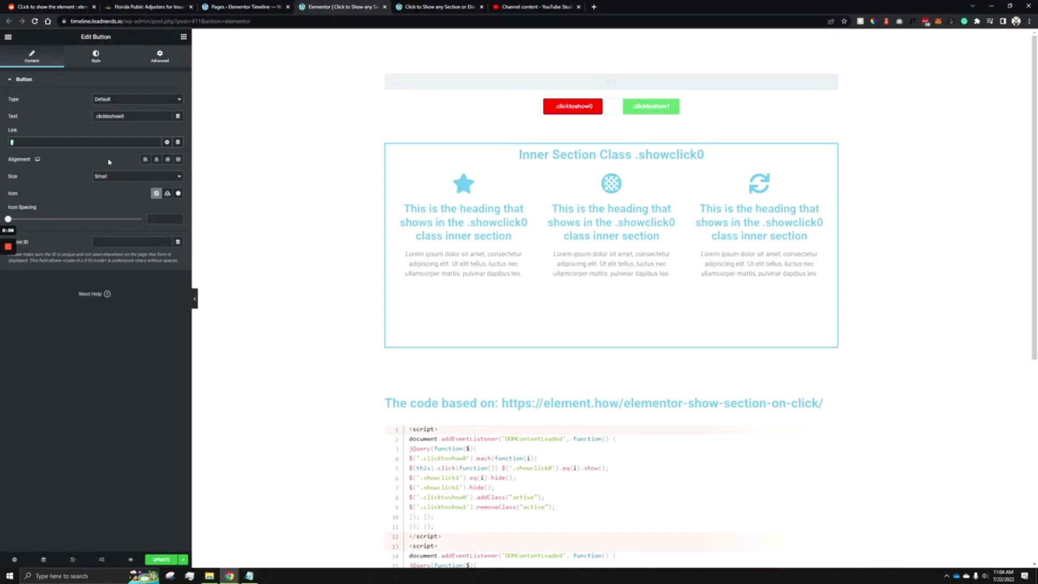
Delete the '#' from the clicktoshow0 button's Link and review the jQuery code below
left_click(649, 106)
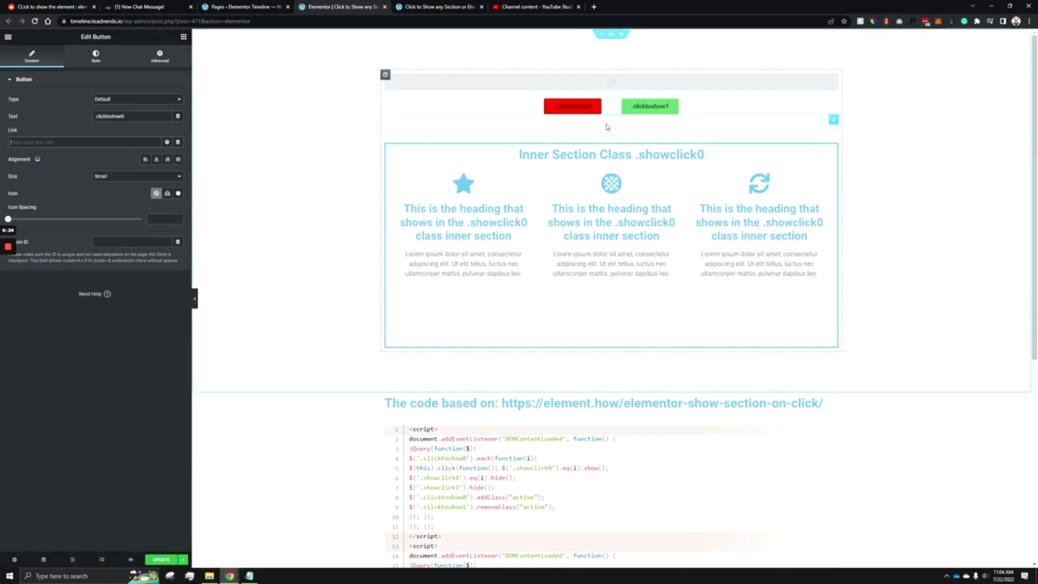
left_click(649, 106)
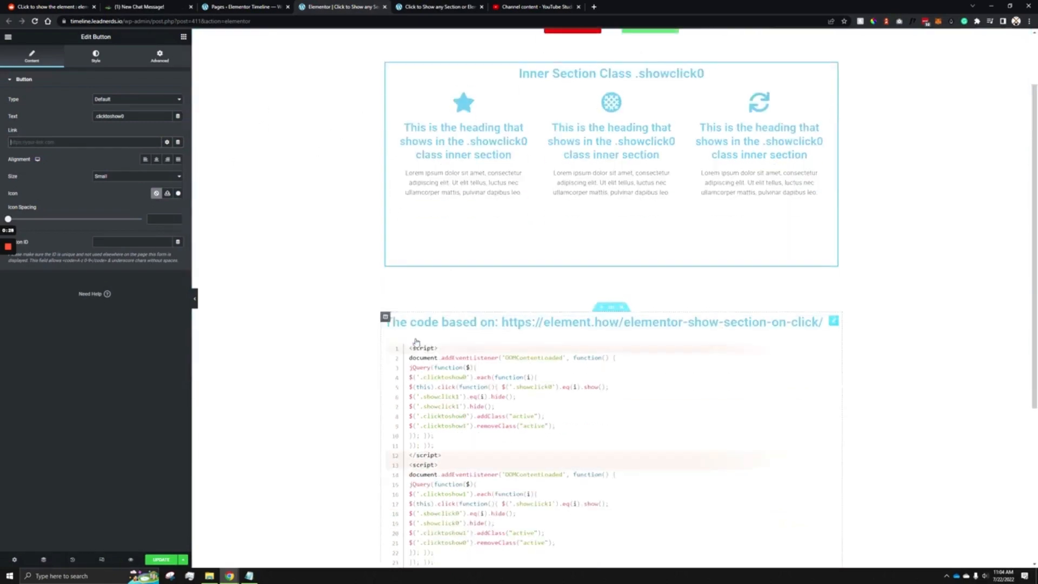
scroll("down", 3)
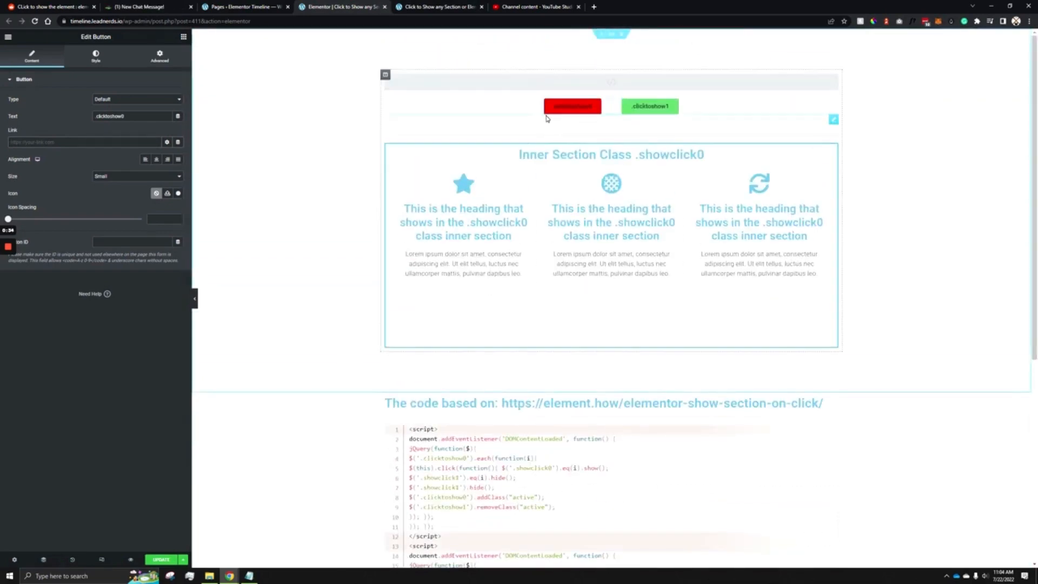
scroll("down", 3)
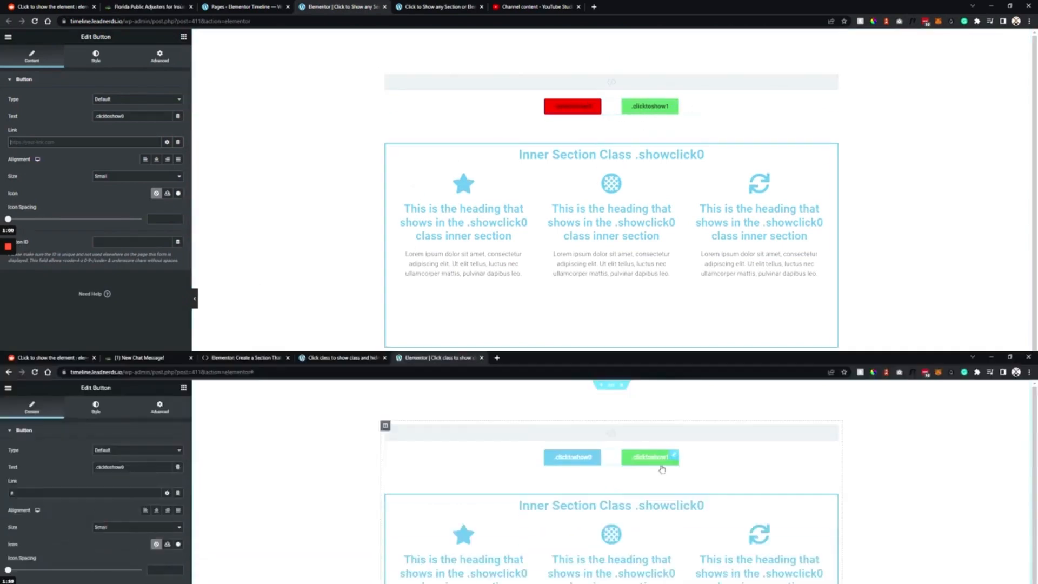
Select the clicktoshow1 button, then the section row containing both toggle buttons
left_click(649, 457)
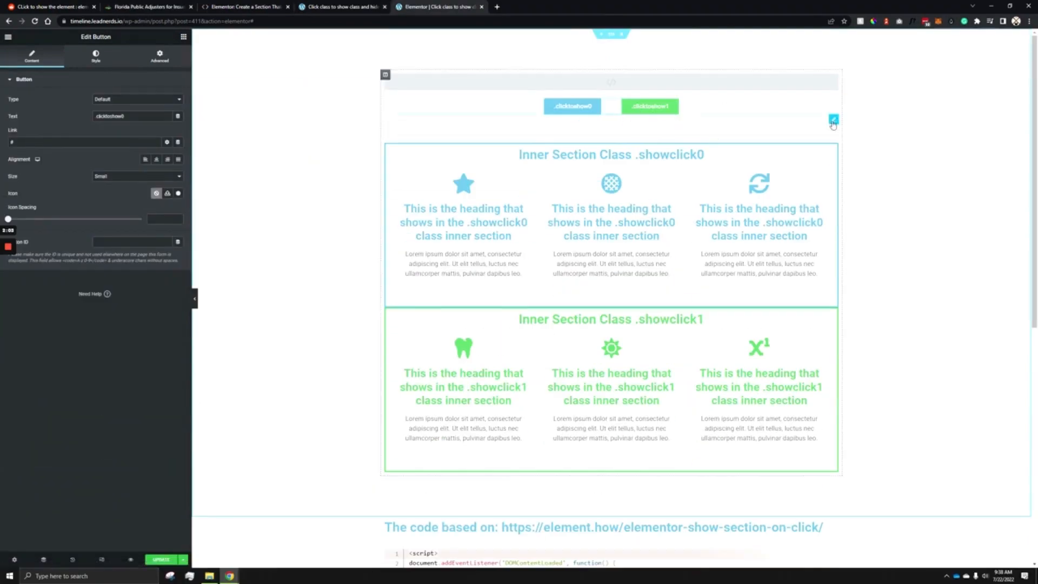
left_click(611, 141)
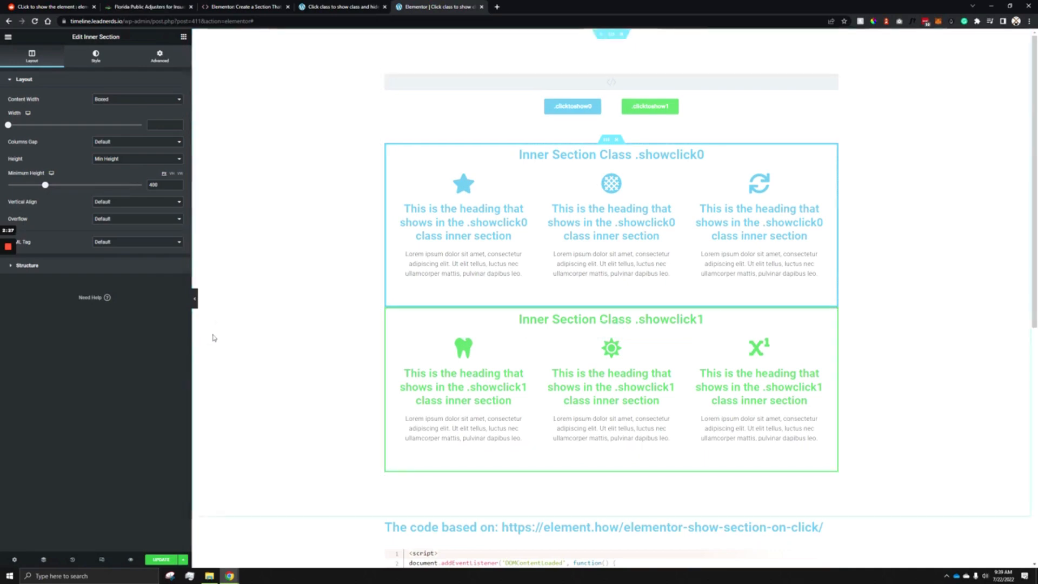
scroll("down", 3)
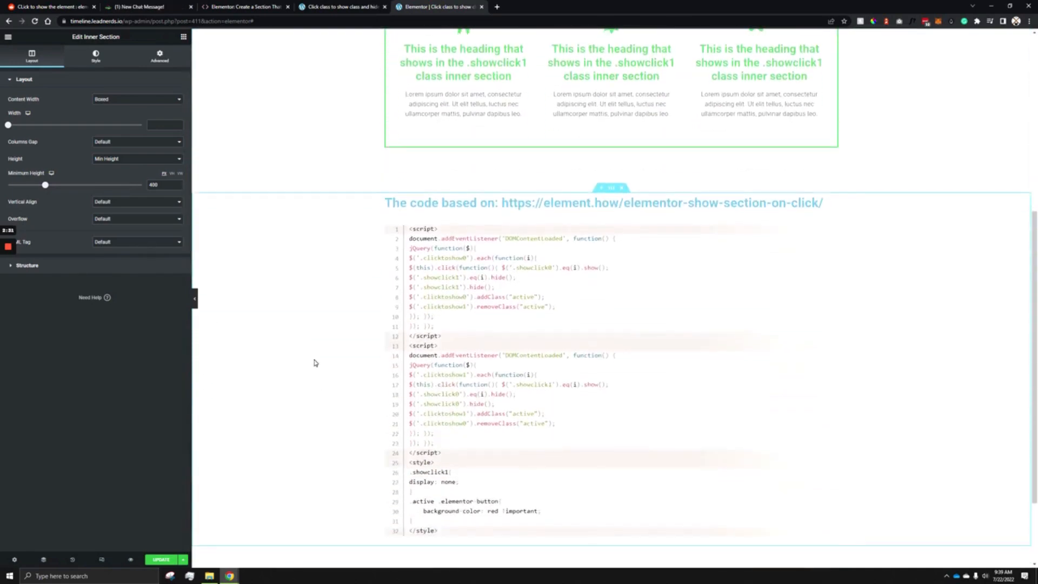
scroll("down", 3)
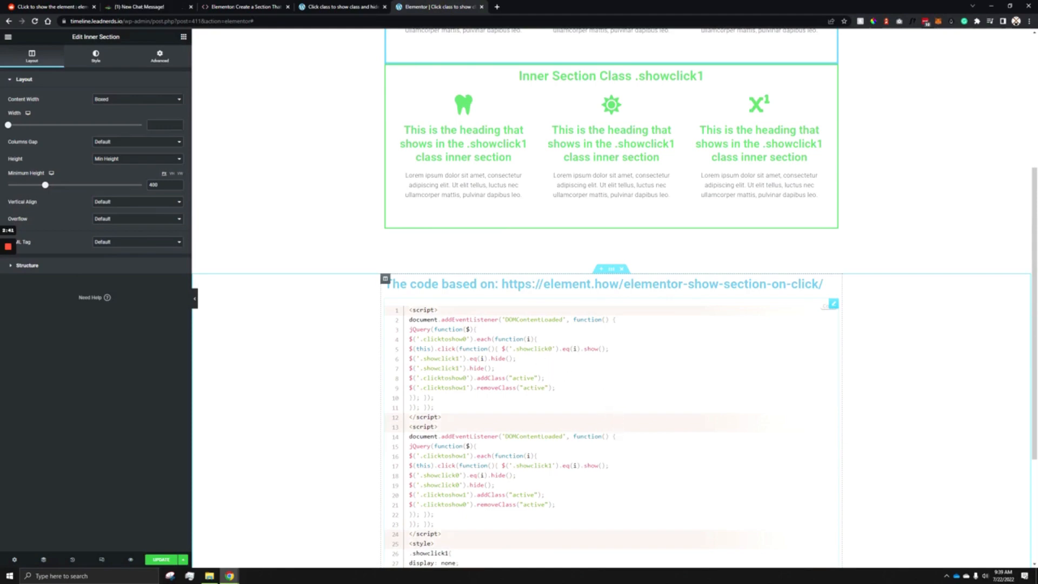
scroll("down", 3)
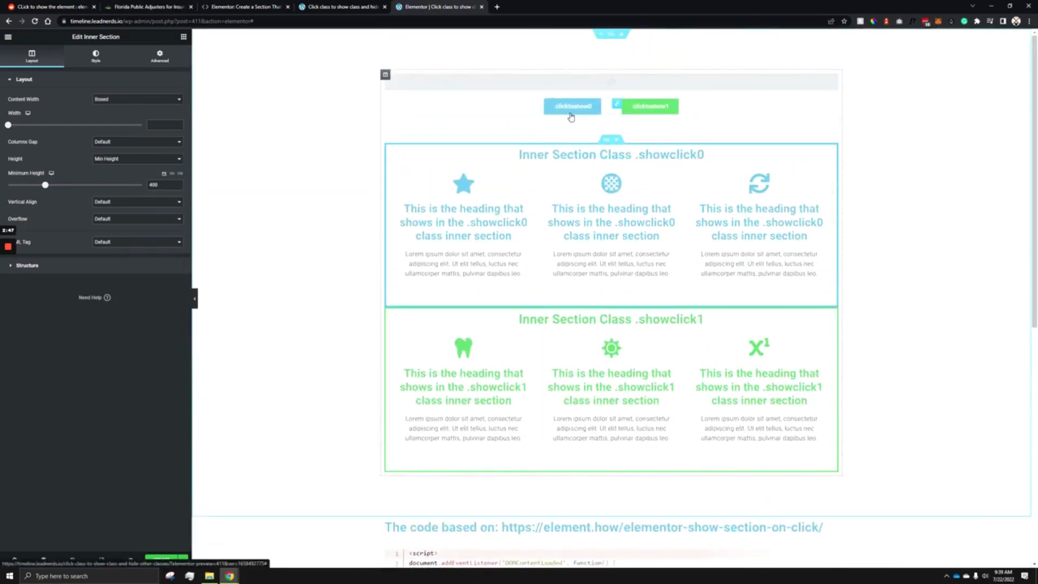
scroll("down", 3)
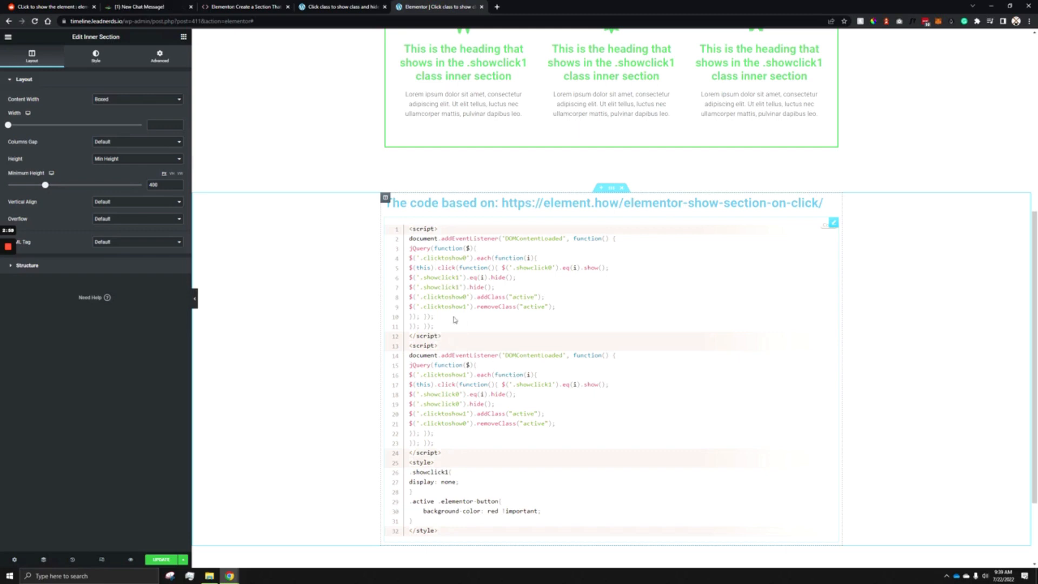
scroll("down", 3)
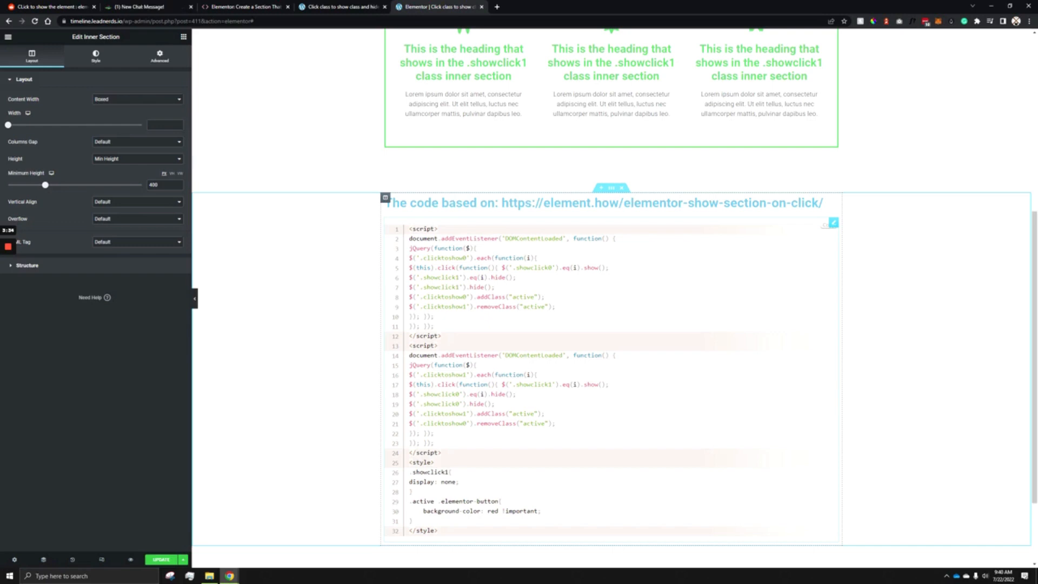
mouse_move(495, 305)
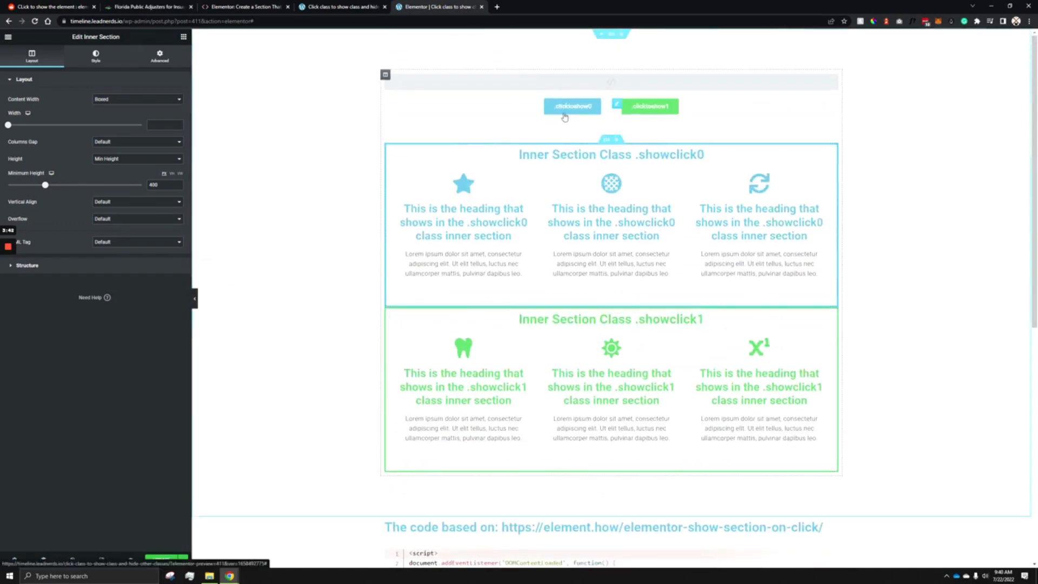
Check the clicktoshow0 button's CSS class in its Advanced settings
left_click(571, 106)
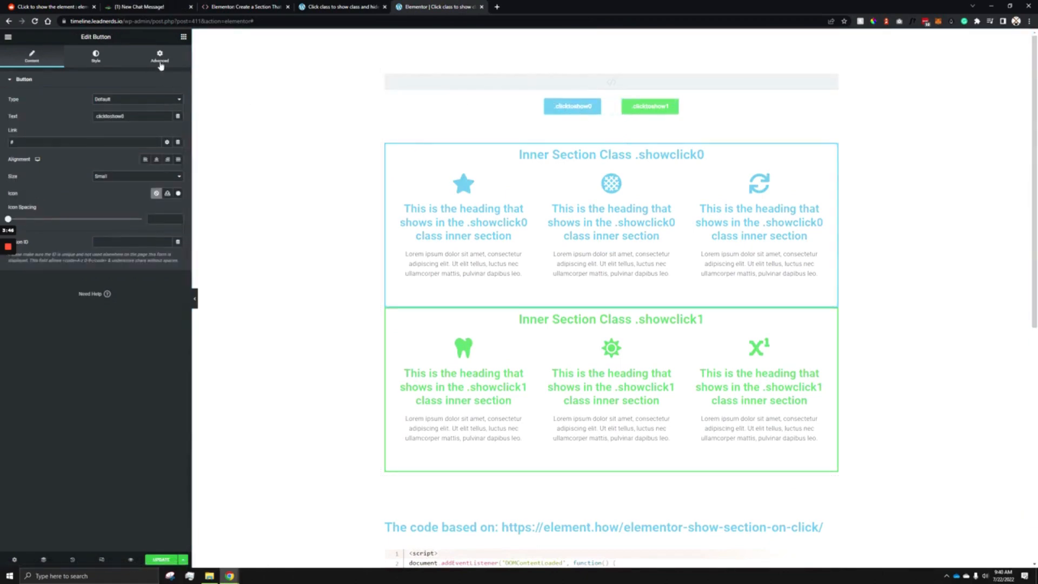
left_click(159, 57)
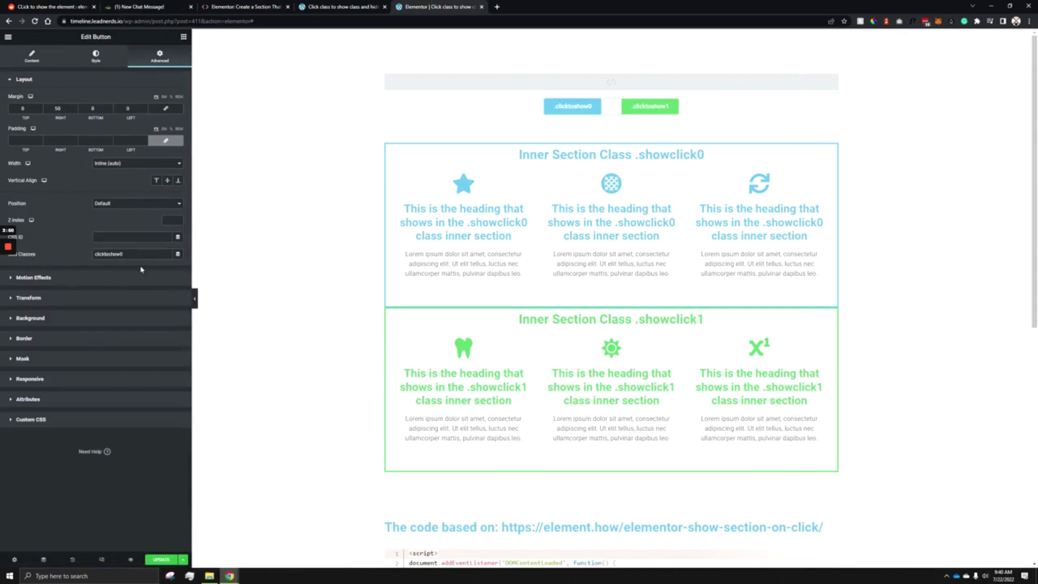
scroll("down", 3)
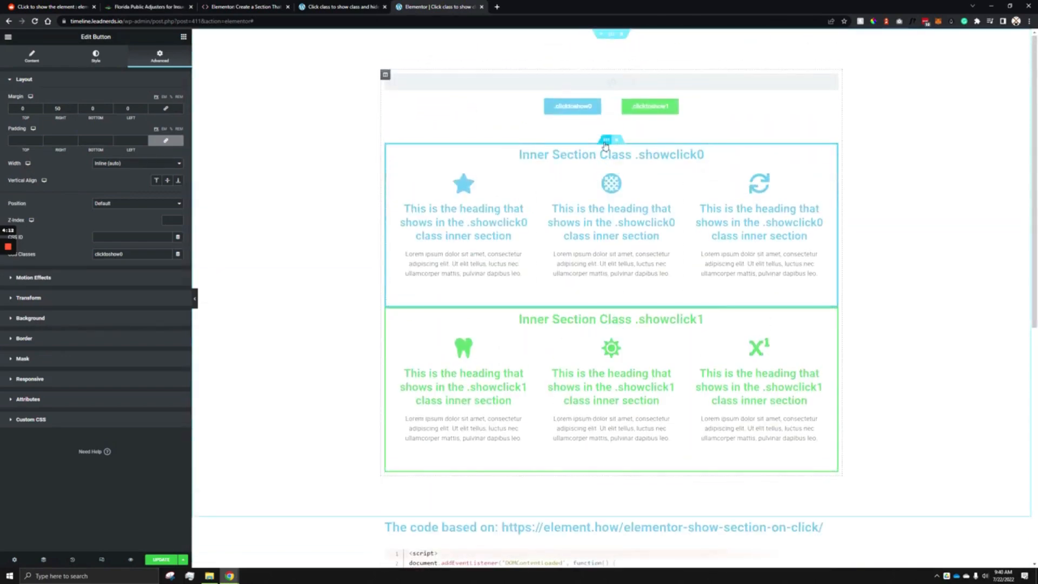
Select the first inner section and view its showclick0 class under Advanced
left_click(608, 139)
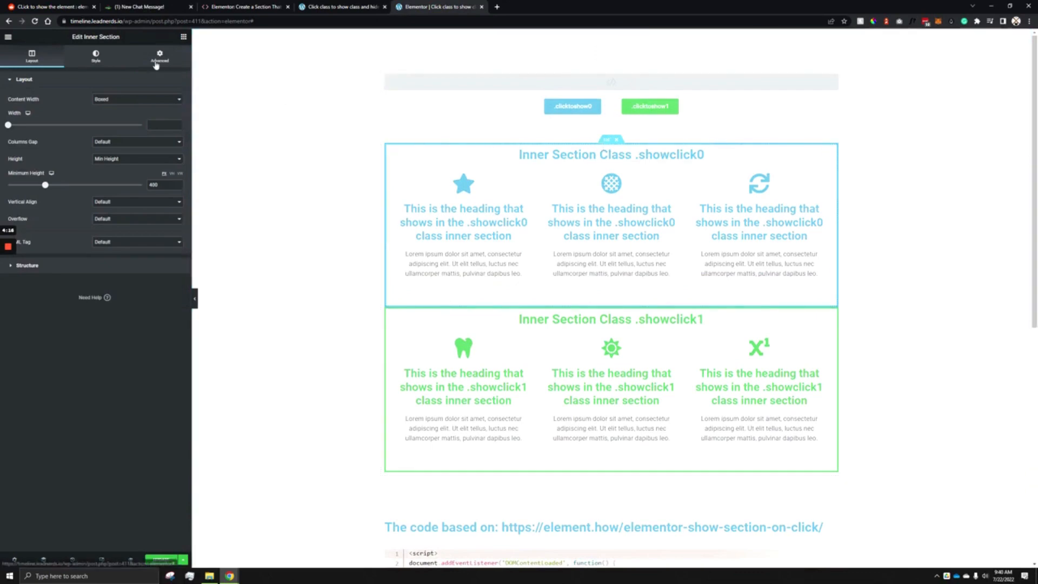
left_click(159, 57)
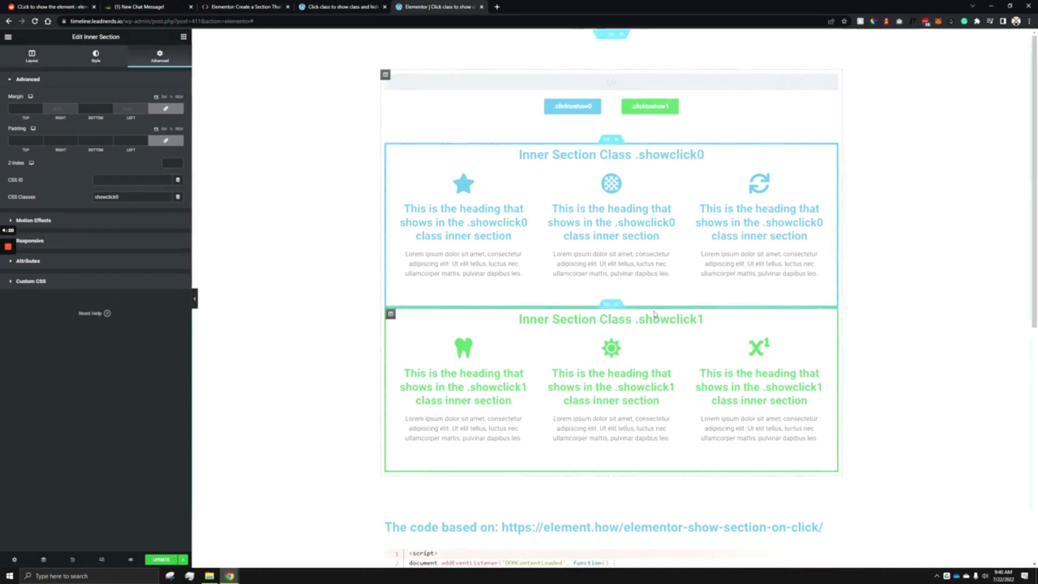
scroll("down", 3)
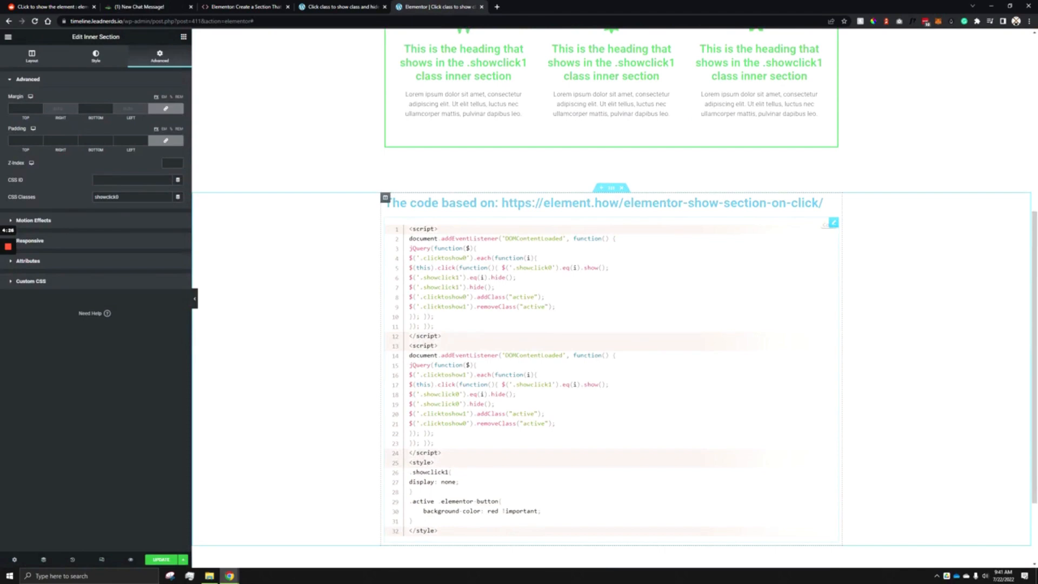
left_click(132, 6)
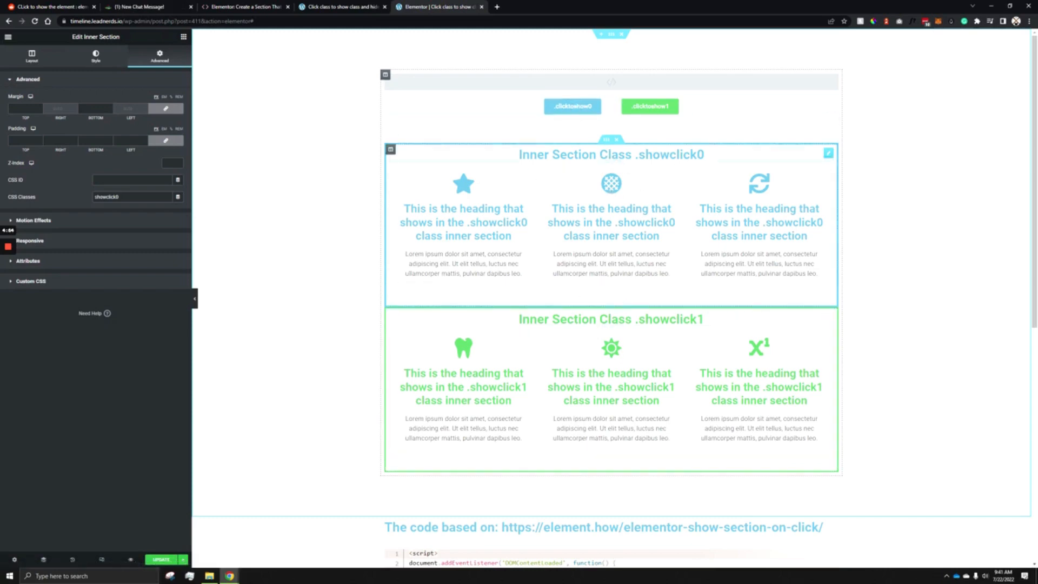
scroll("down", 3)
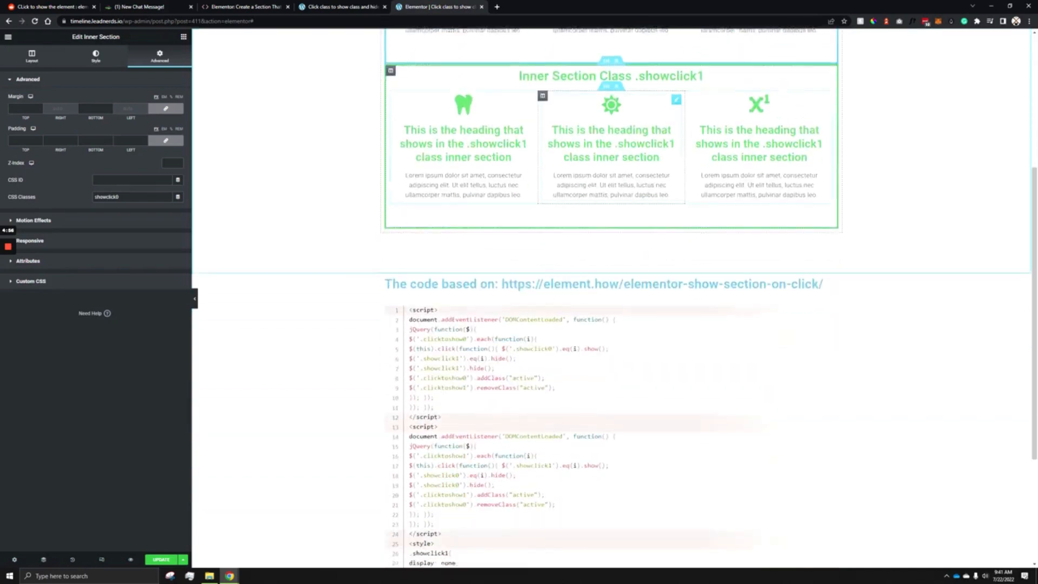
scroll("down", 3)
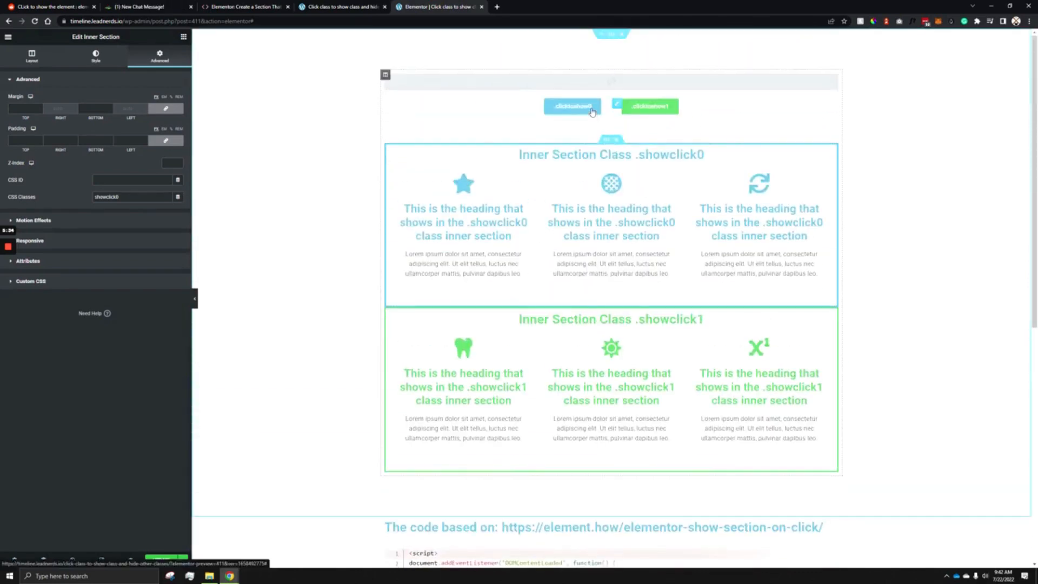
mouse_move(562, 113)
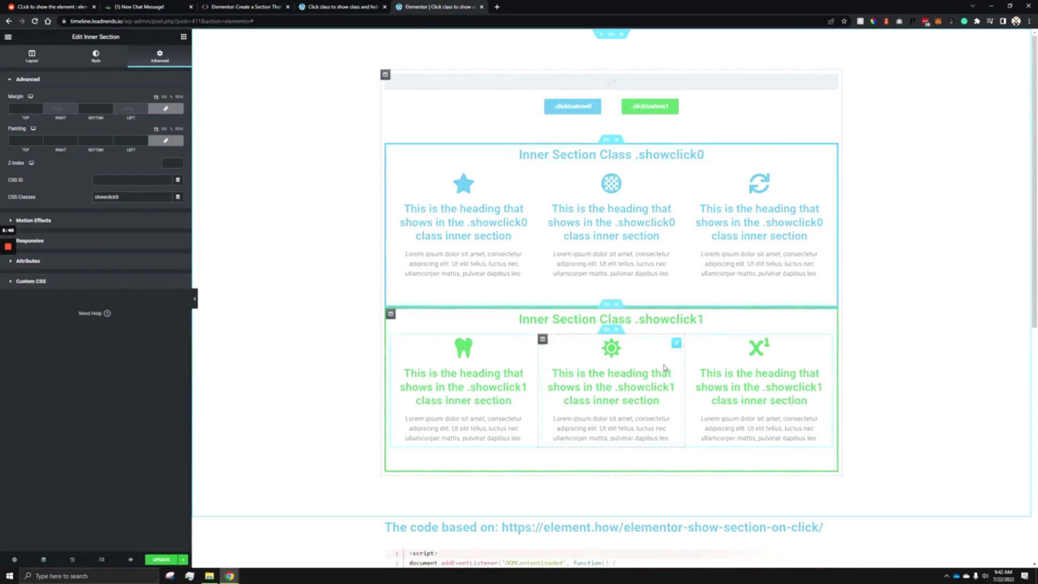
scroll("down", 3)
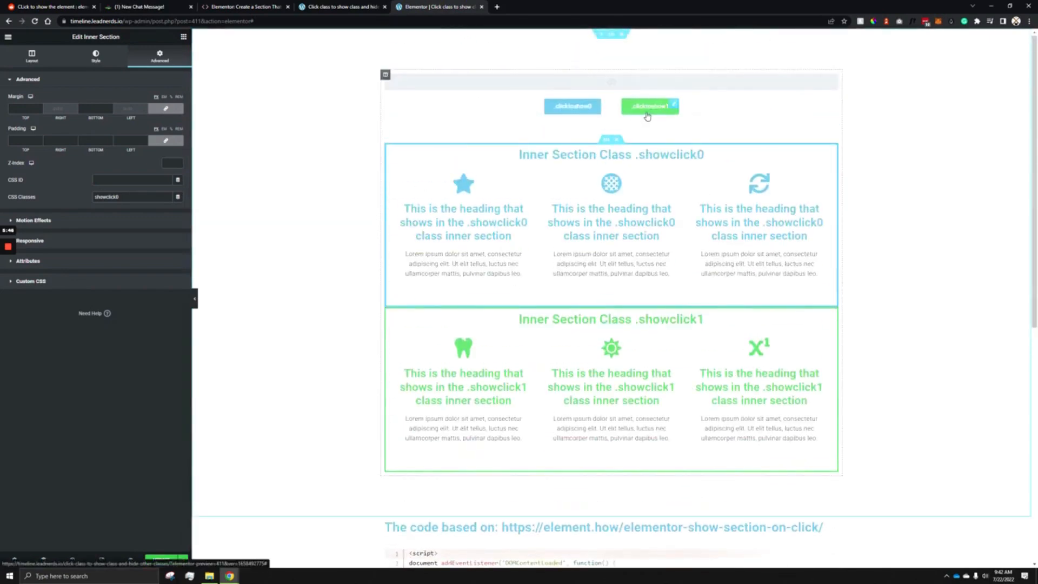
scroll("down", 3)
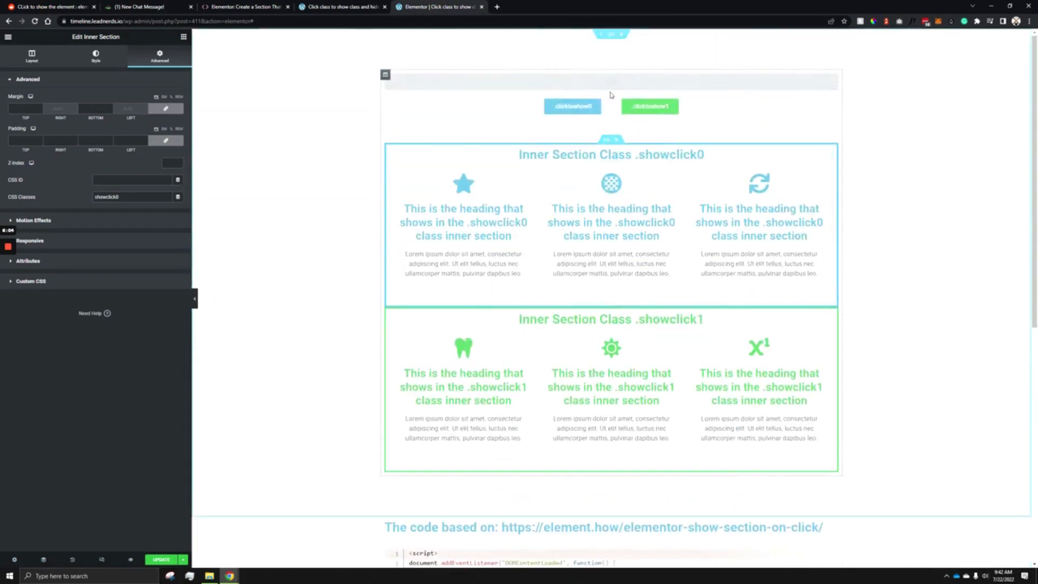
Select the showclick1 section, then test both toggle buttons on the live preview
left_click(649, 106)
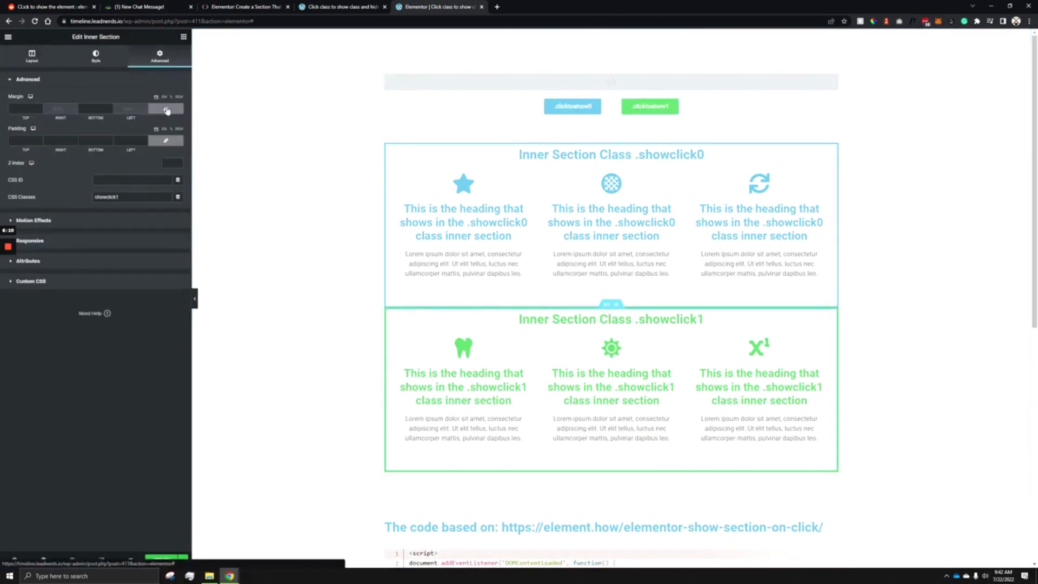
scroll("down", 3)
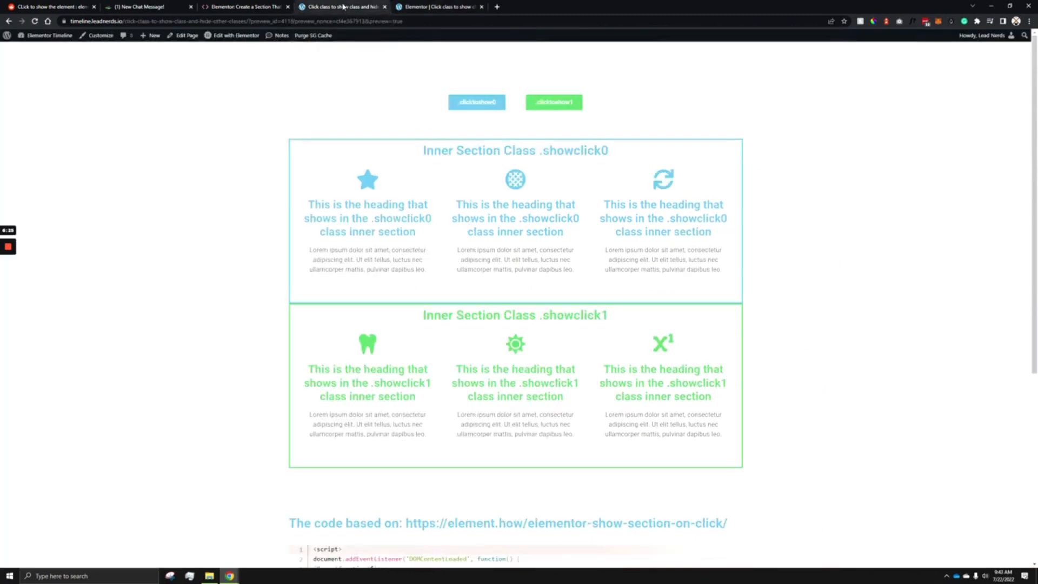
left_click(476, 102)
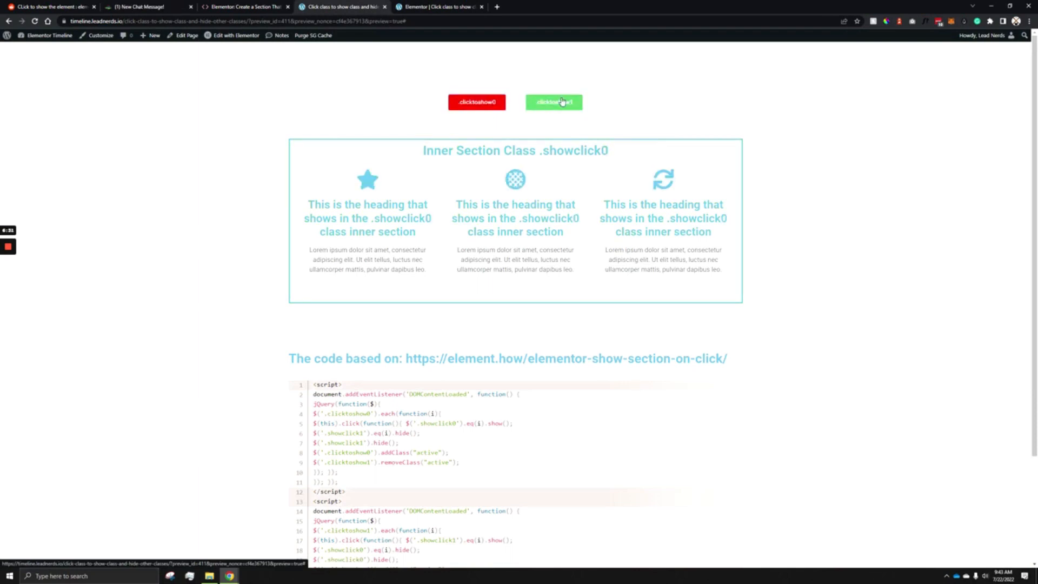
left_click(553, 102)
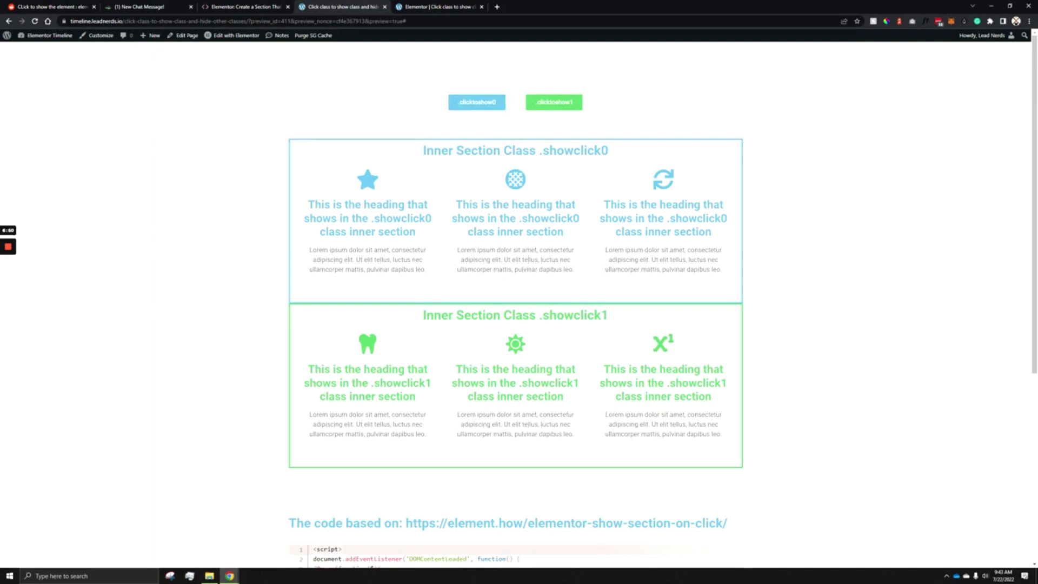
left_click(554, 102)
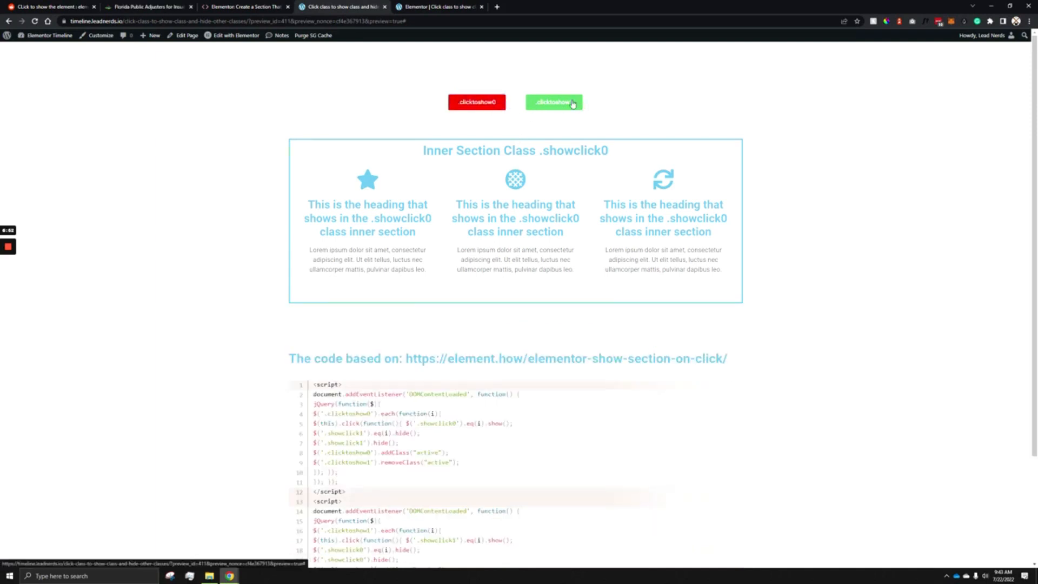
left_click(554, 102)
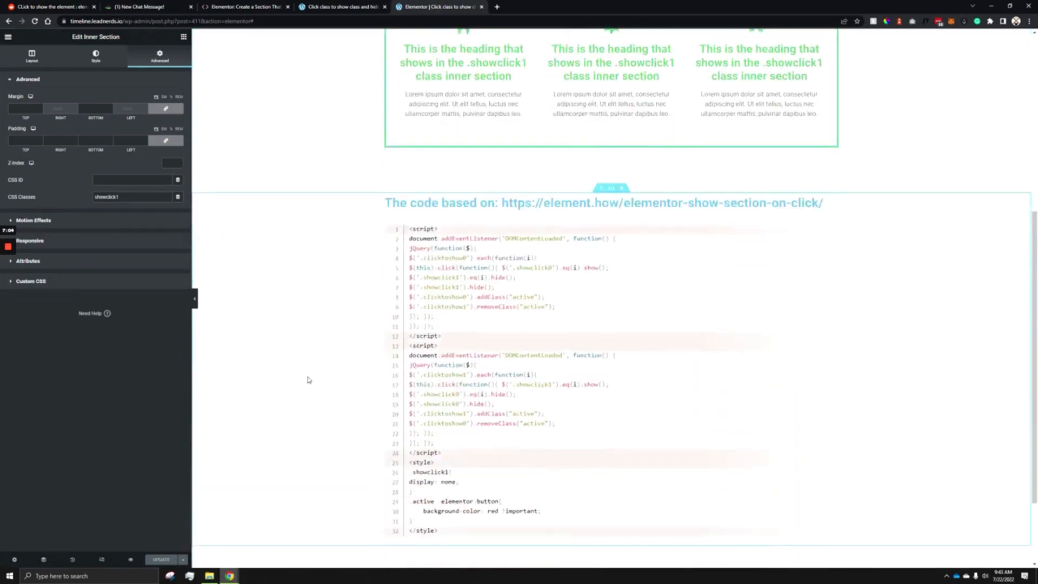
scroll("down", 3)
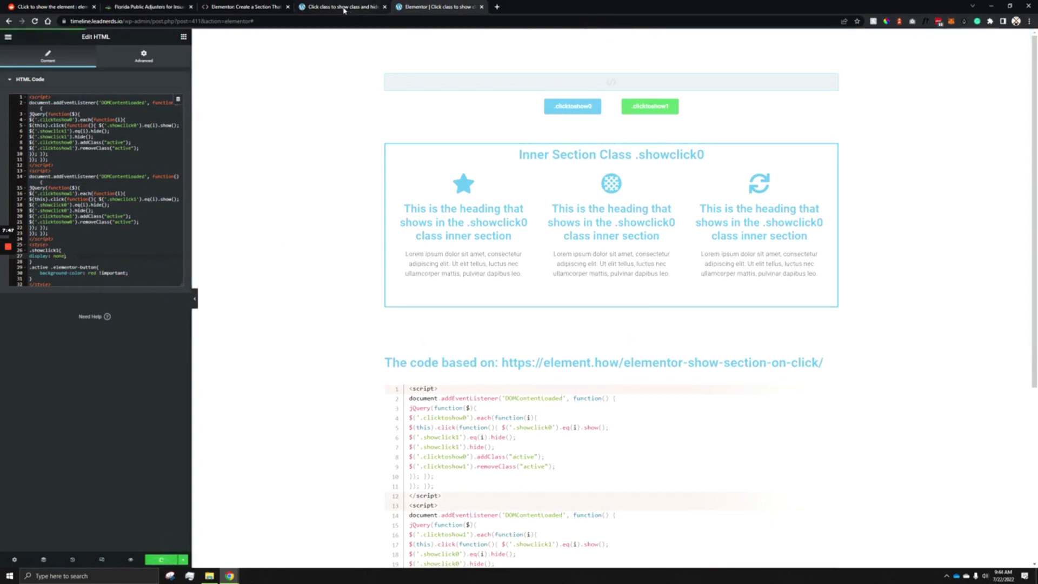
mouse_move(343, 7)
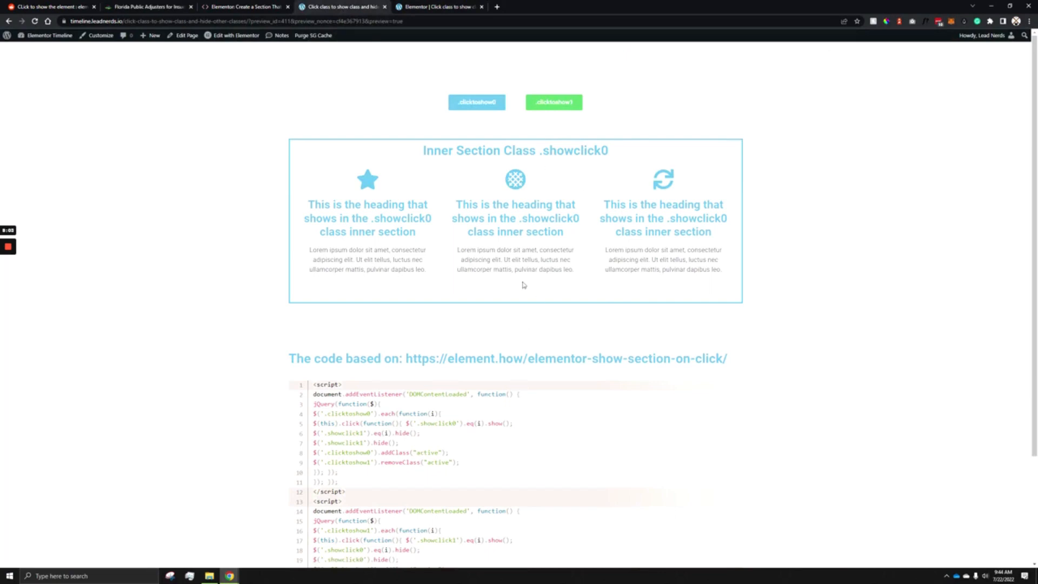
left_click(553, 103)
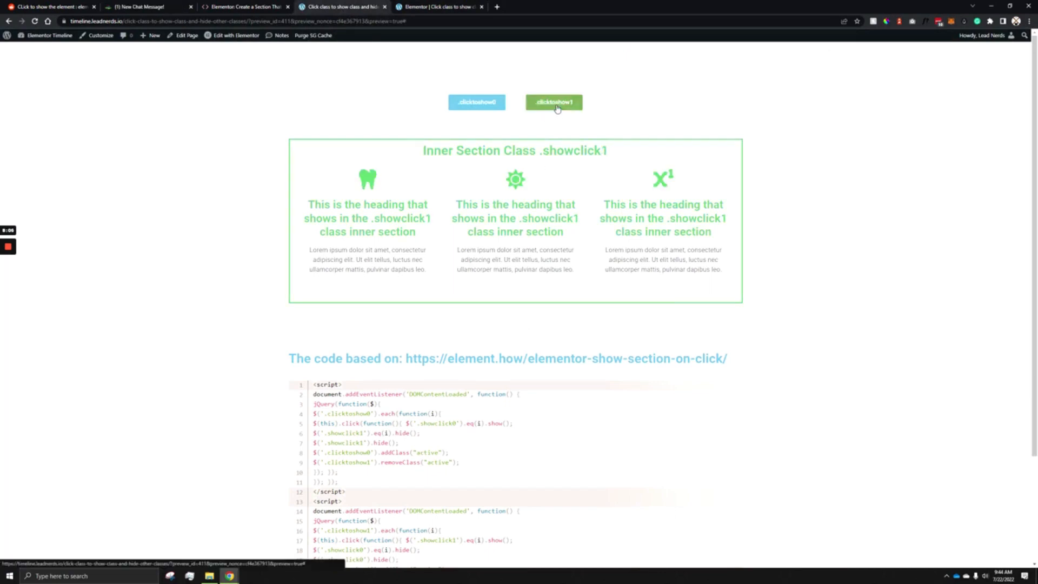
left_click(475, 102)
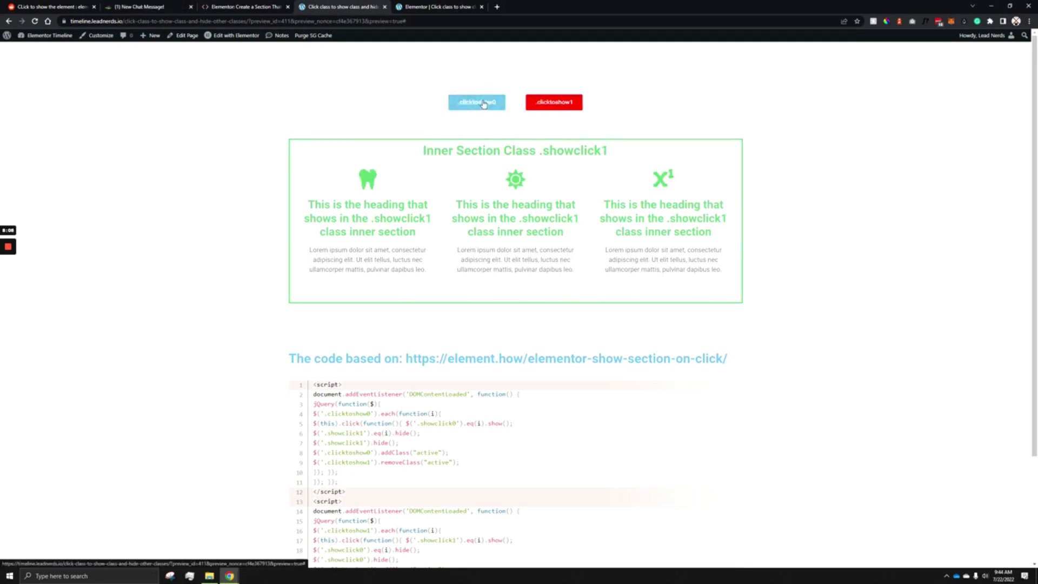
left_click(554, 102)
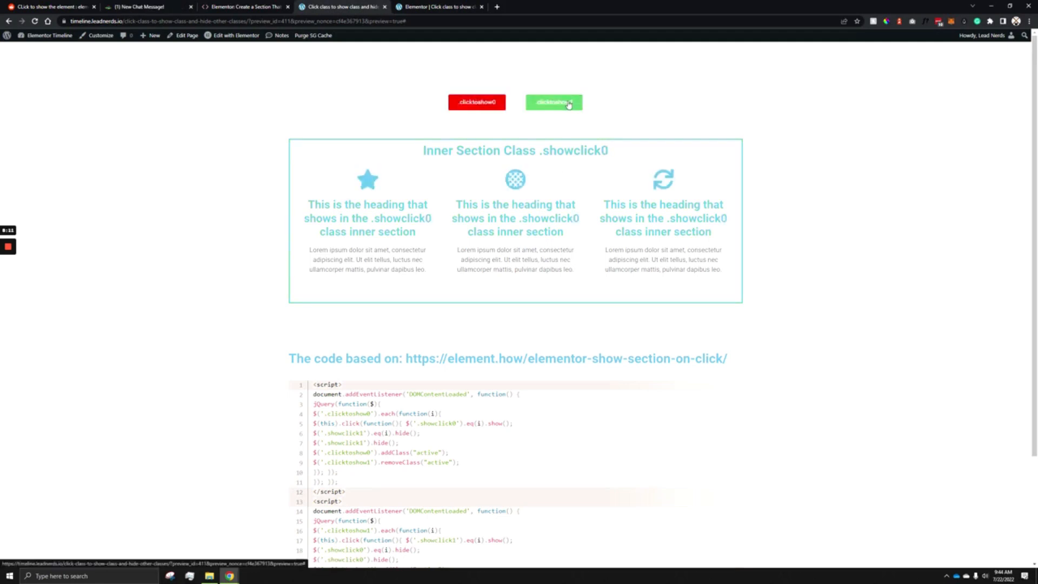
left_click(554, 102)
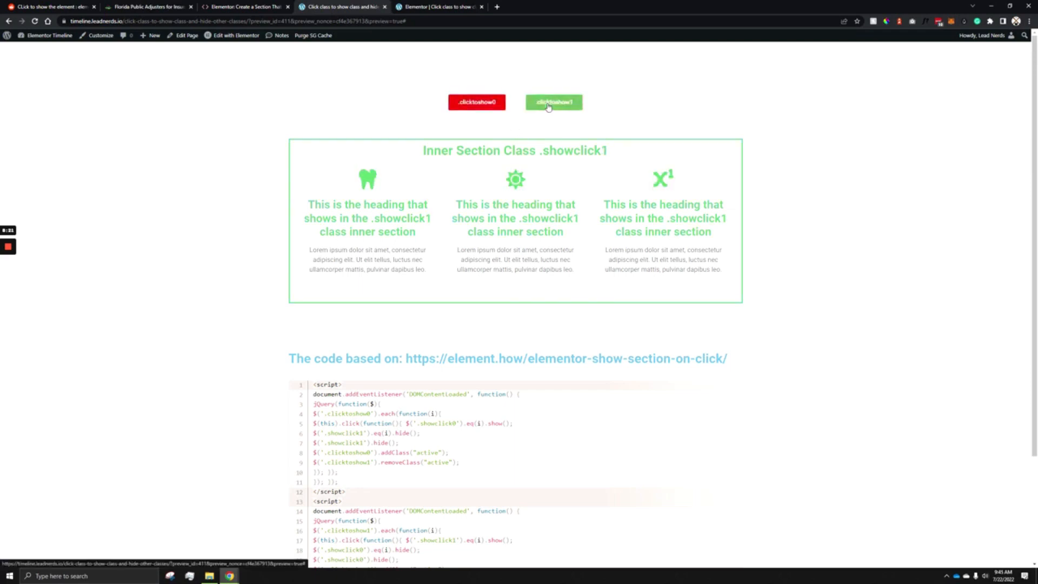
left_click(552, 102)
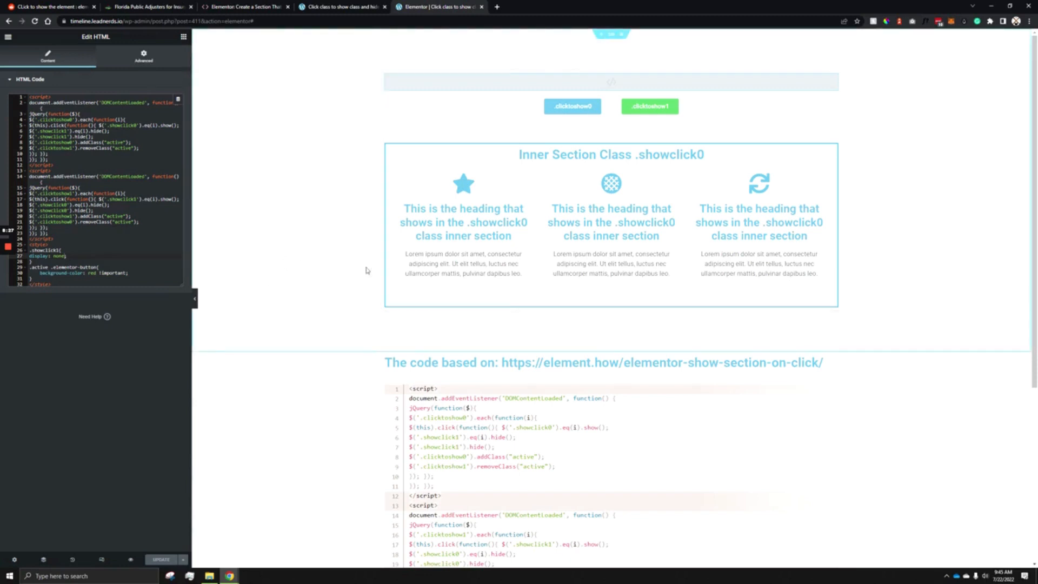
scroll("down", 3)
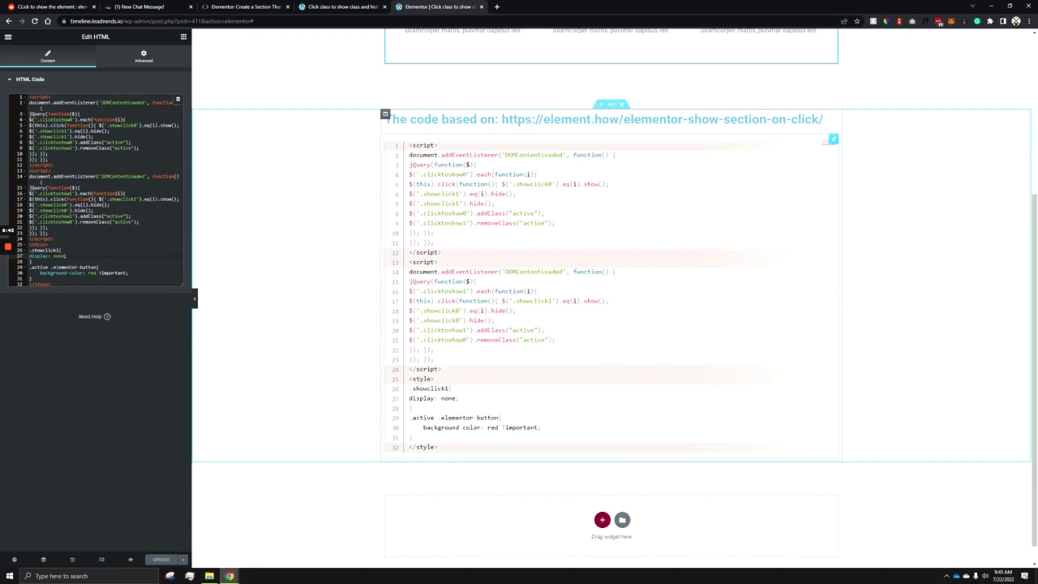
left_click(144, 6)
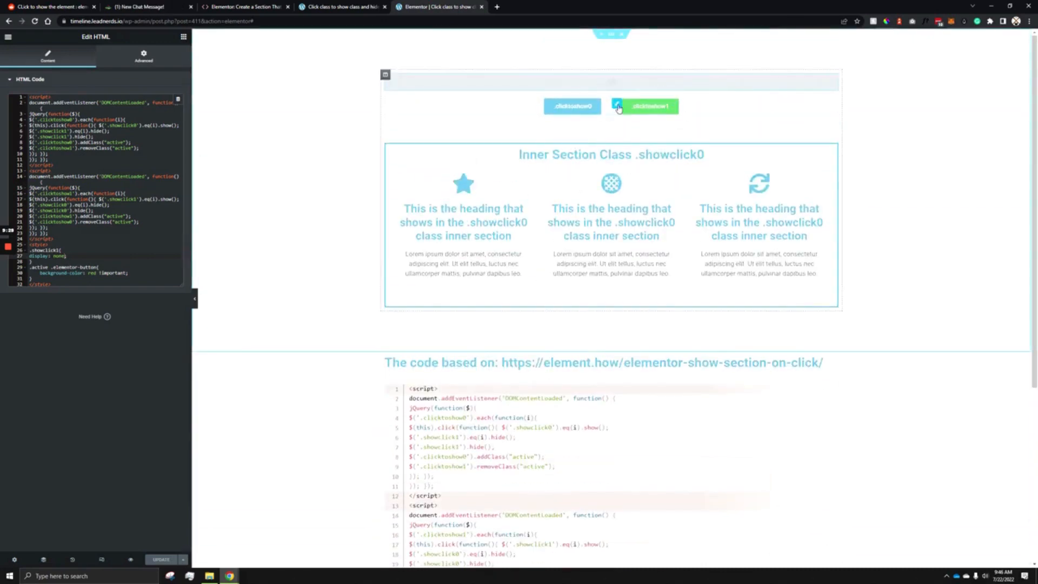
Add the 'active' class to the clicktoshow0 button, save, and test showclick1 in preview
left_click(648, 106)
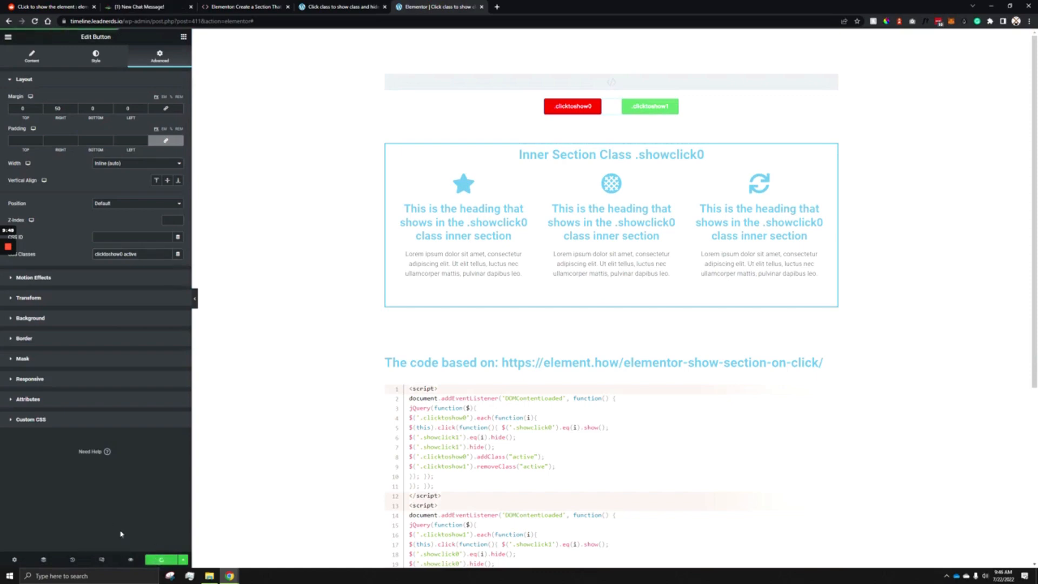
left_click(341, 6)
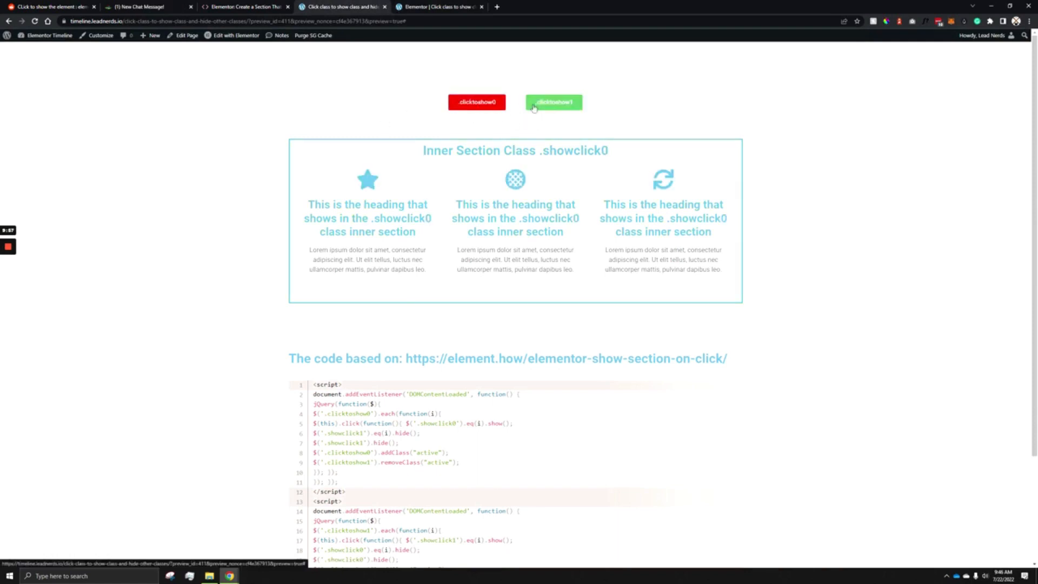
left_click(553, 102)
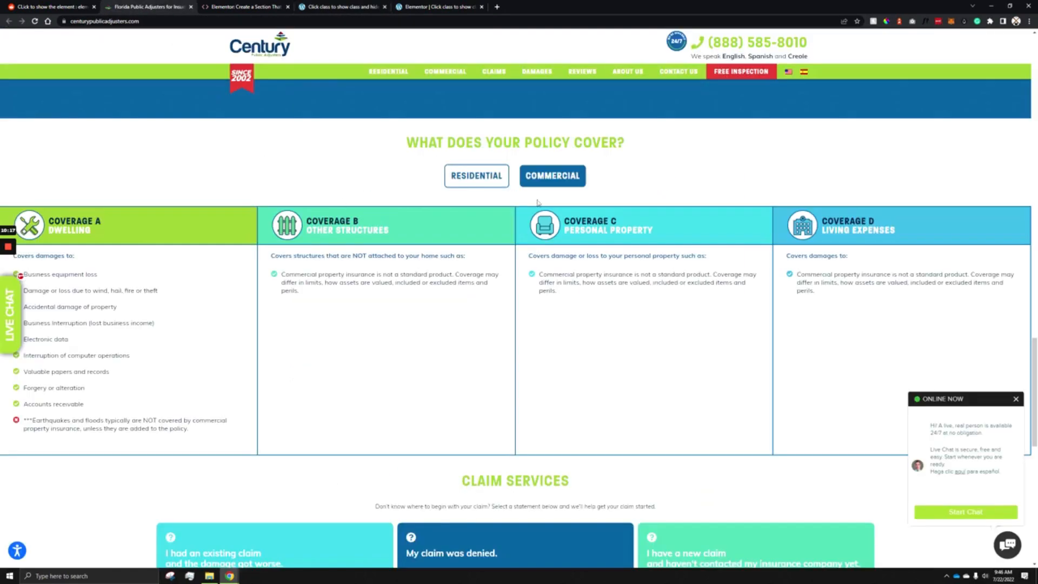
Toggle the Commercial and Residential coverage buttons on the Century Public Adjusters site
left_click(475, 175)
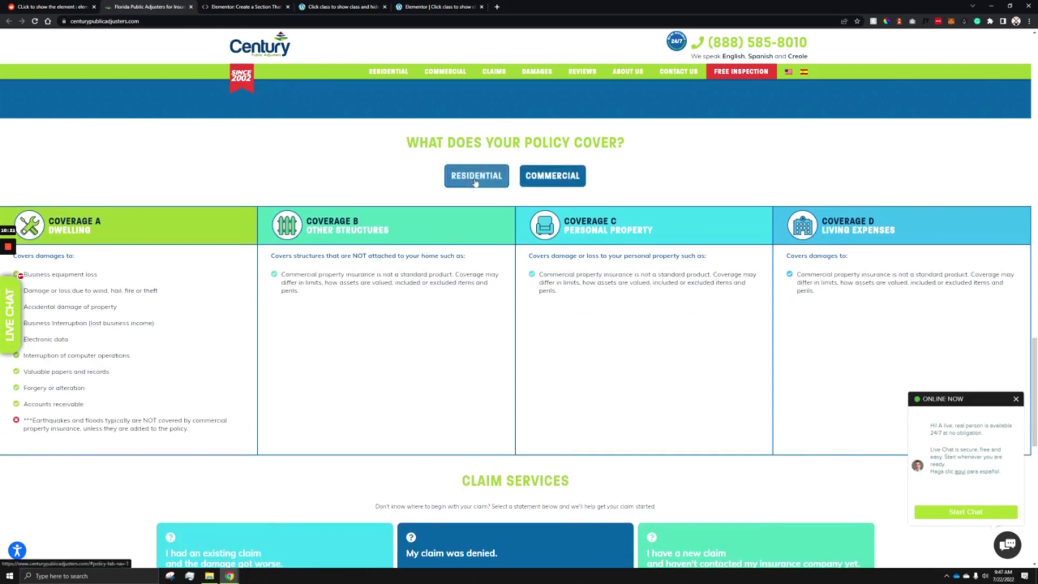
left_click(475, 175)
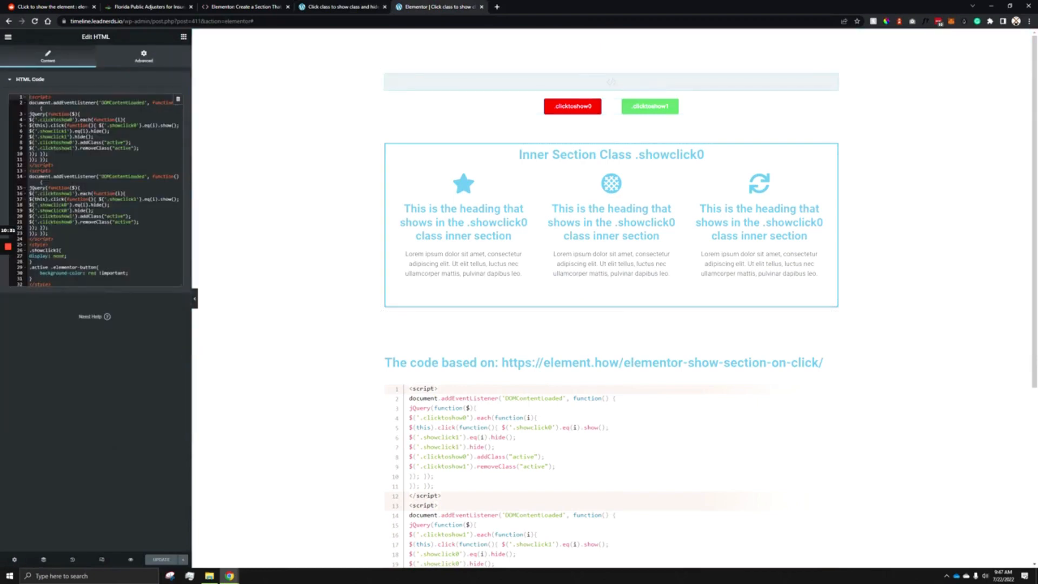
Set the showclick1 section's Layout height to Min Height 500, then reopen the HTML widget
left_click(649, 106)
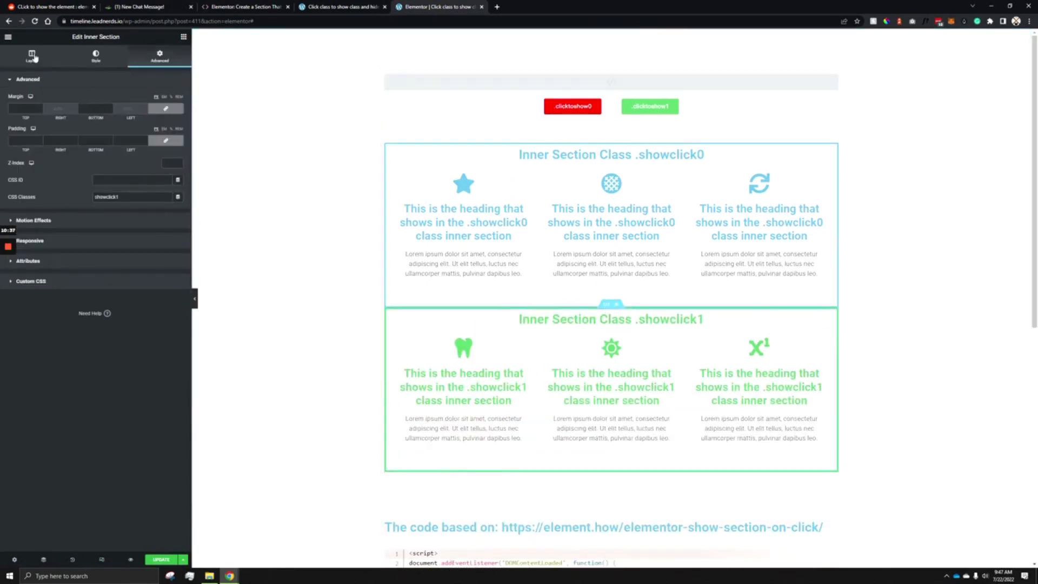
left_click(32, 55)
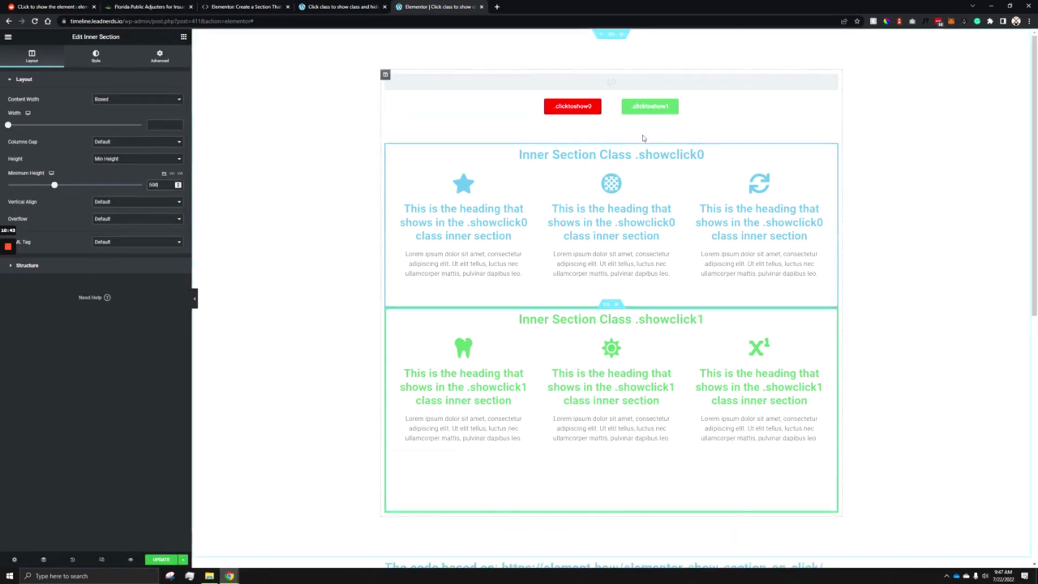
left_click(158, 56)
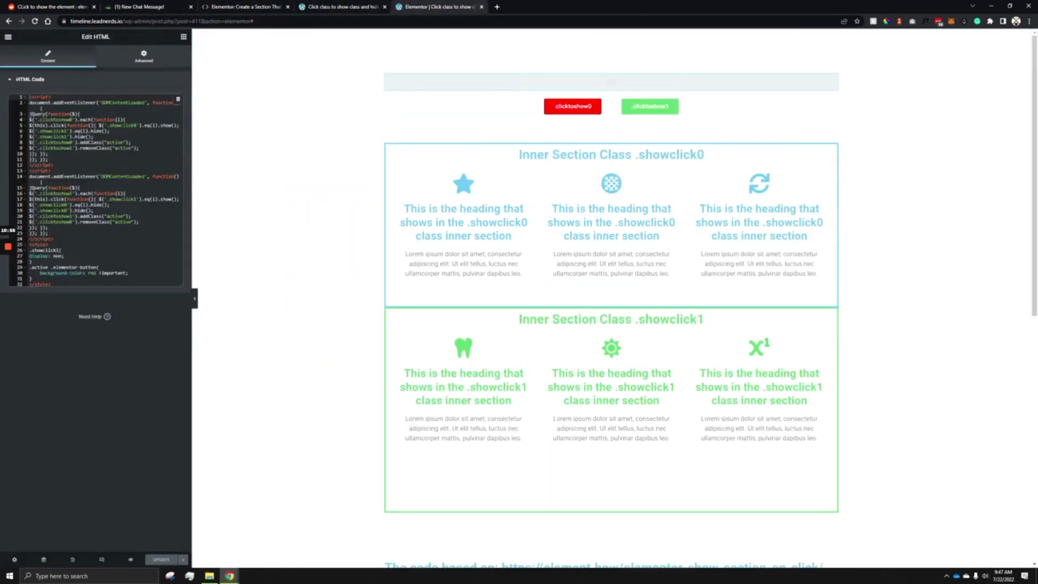
Test the showclick0 toggle in preview, then open the showclick0 section's Layout settings
left_click(160, 559)
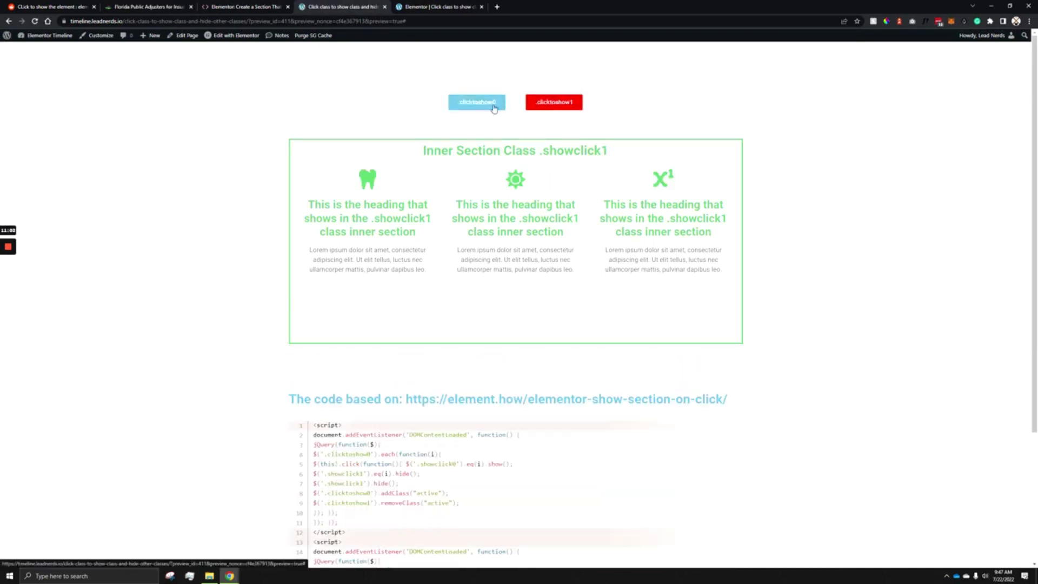
left_click(554, 103)
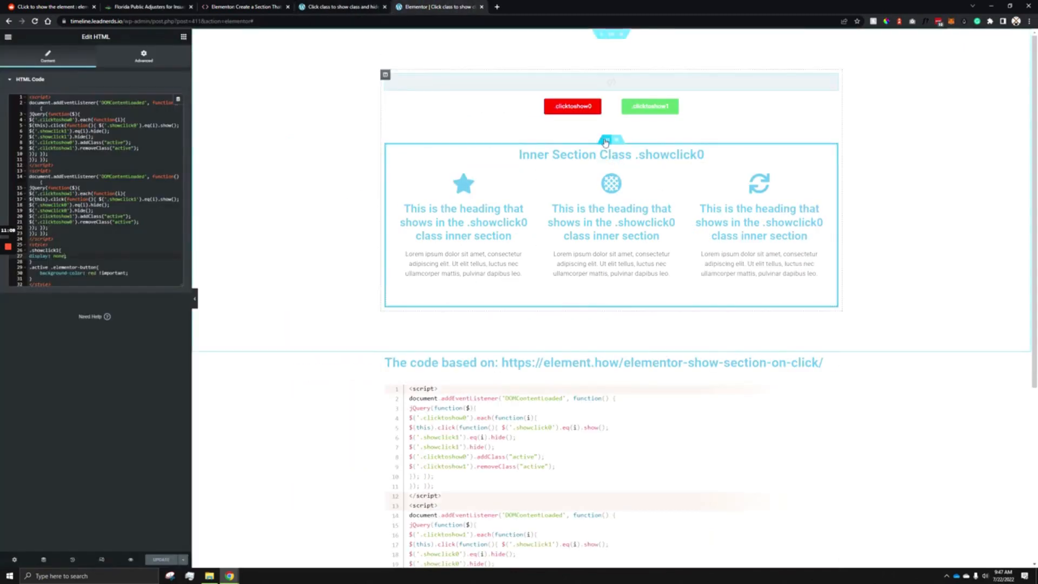
left_click(604, 140)
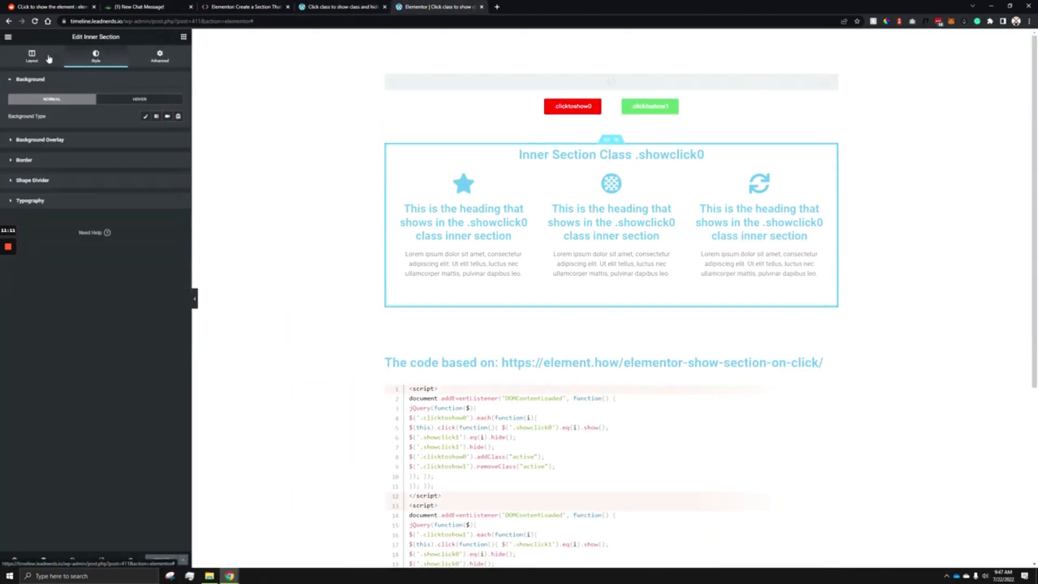
left_click(31, 56)
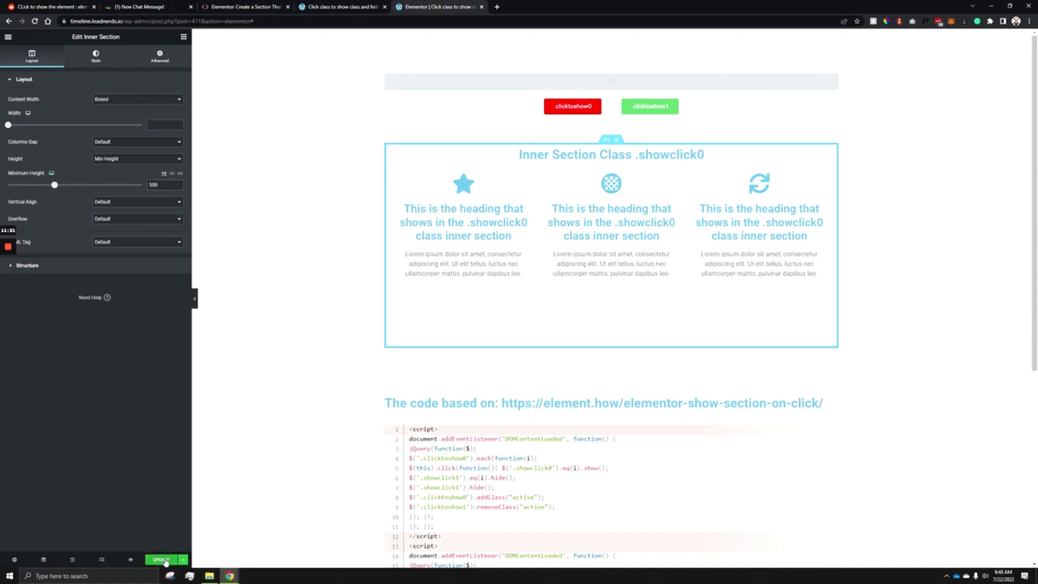
Save the page and test the showclick0 toggle button in the live preview
left_click(161, 559)
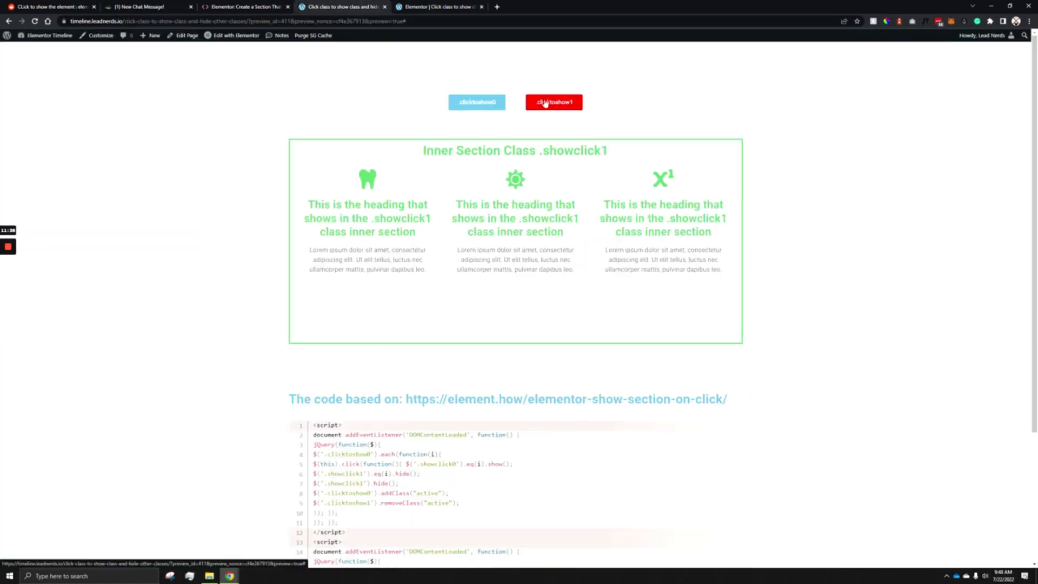
left_click(476, 102)
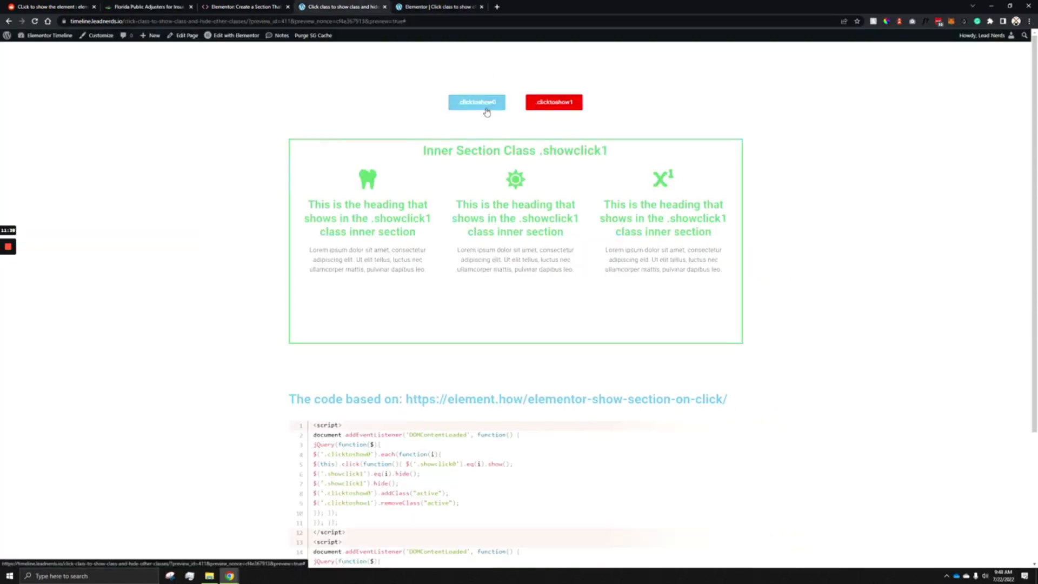